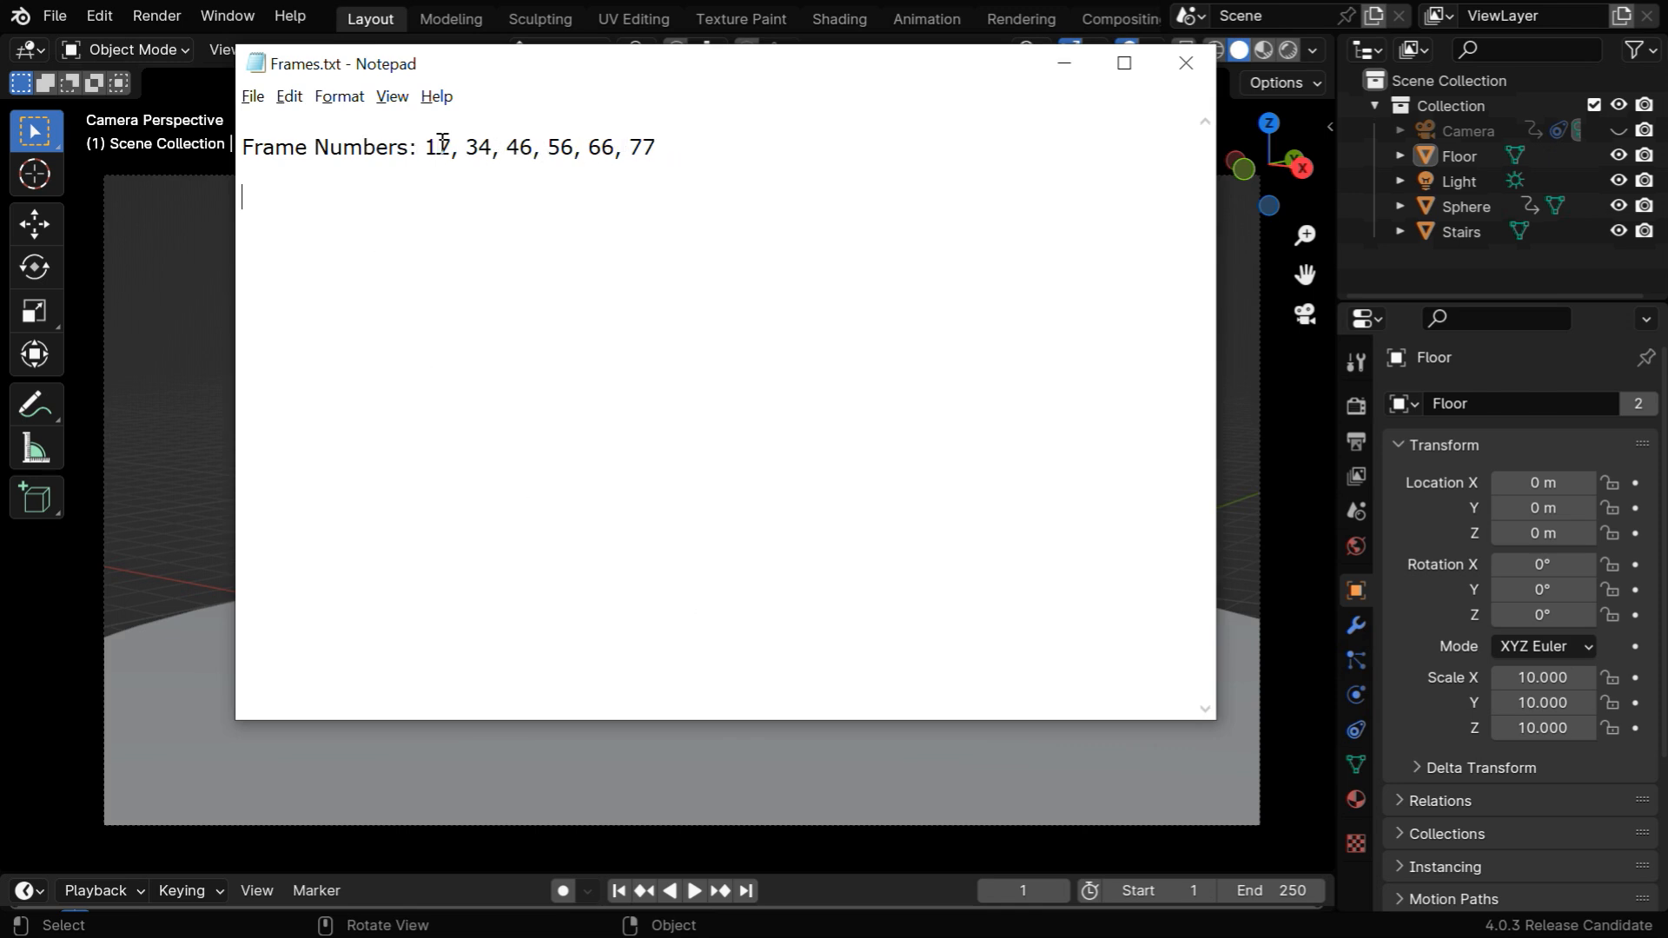
Step: Play the bouncing-ball animation, pause near frame 21, and step forward to the collision frames
left_click(693, 890)
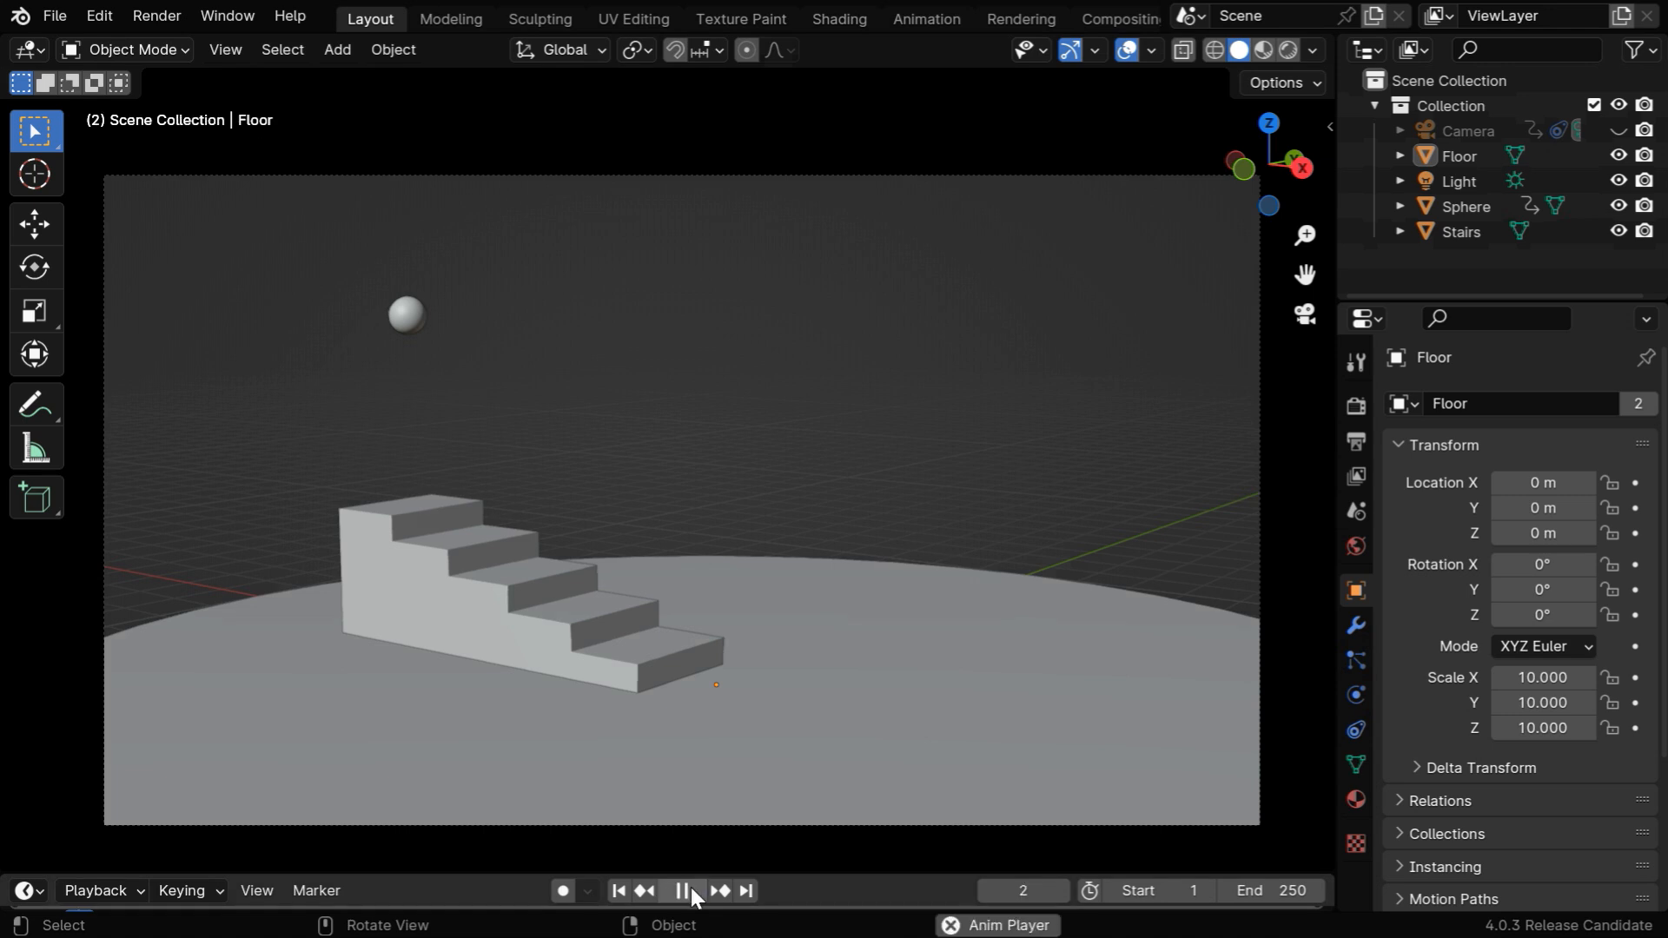
left_click(684, 889)
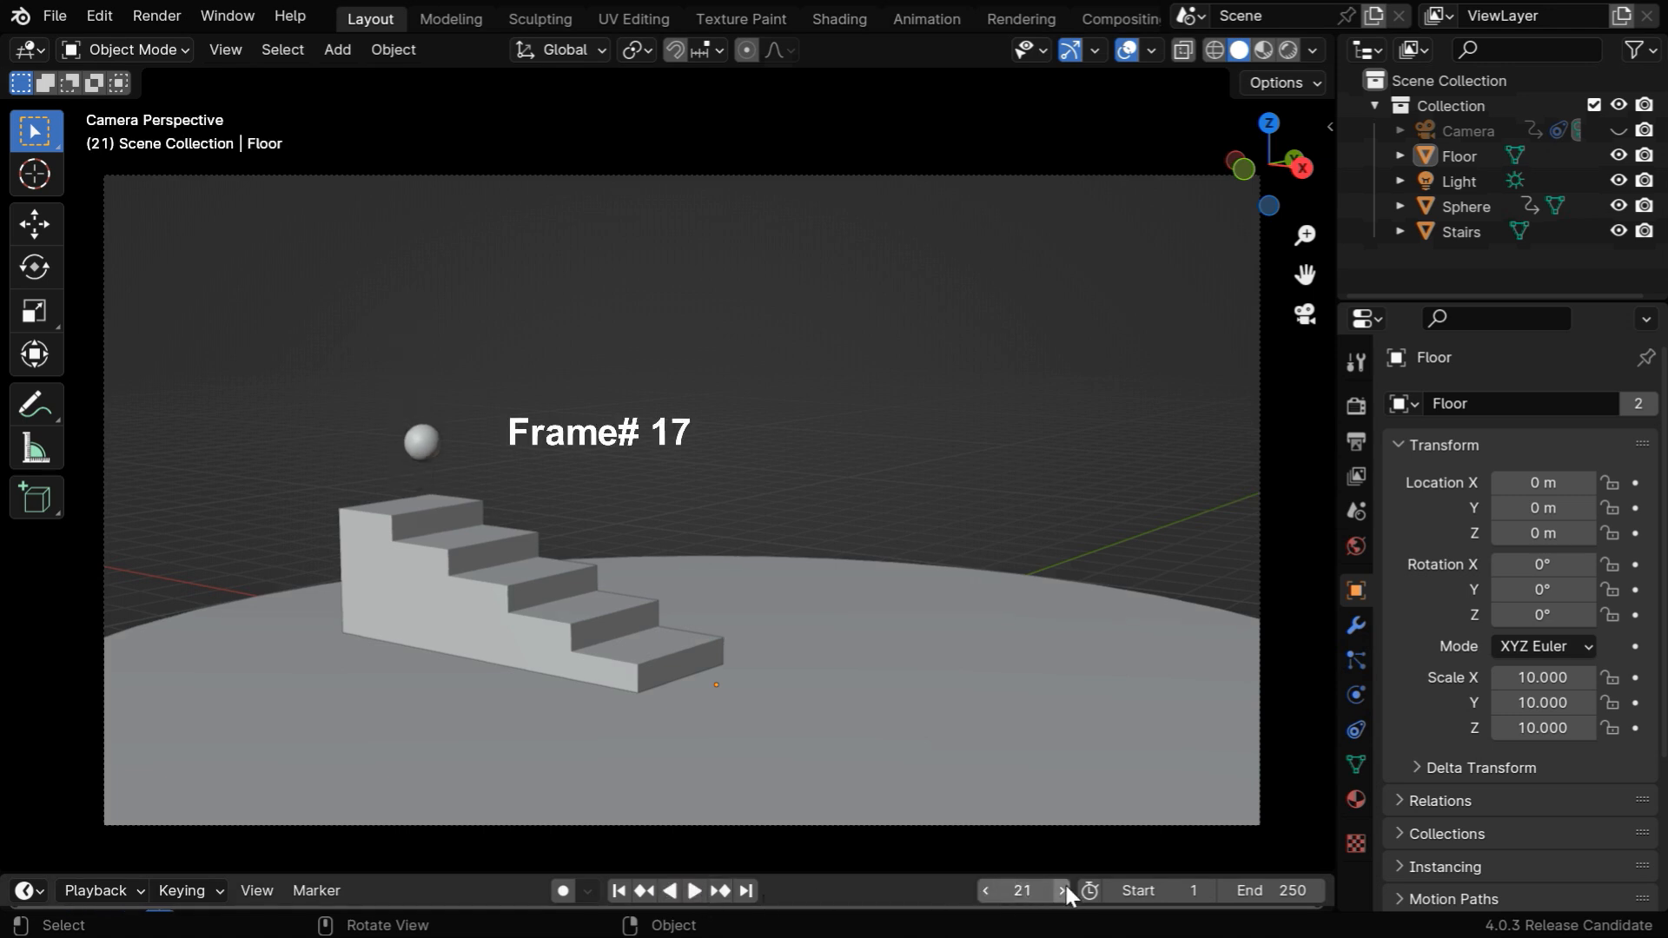
left_click(1060, 890)
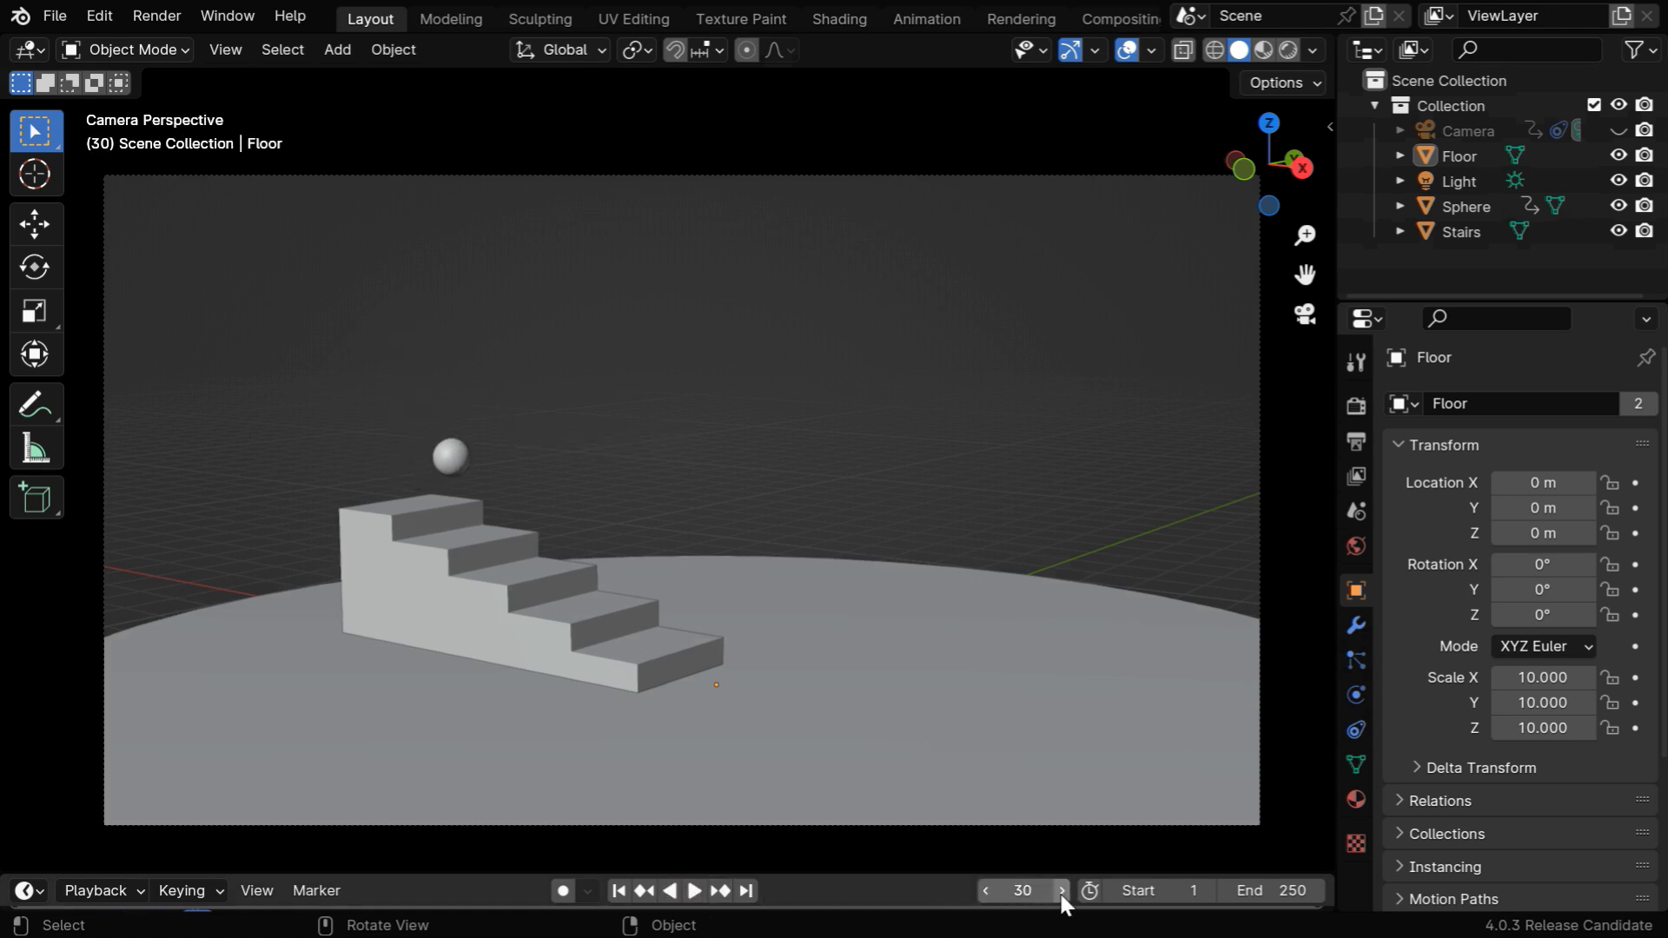
left_click(1060, 889)
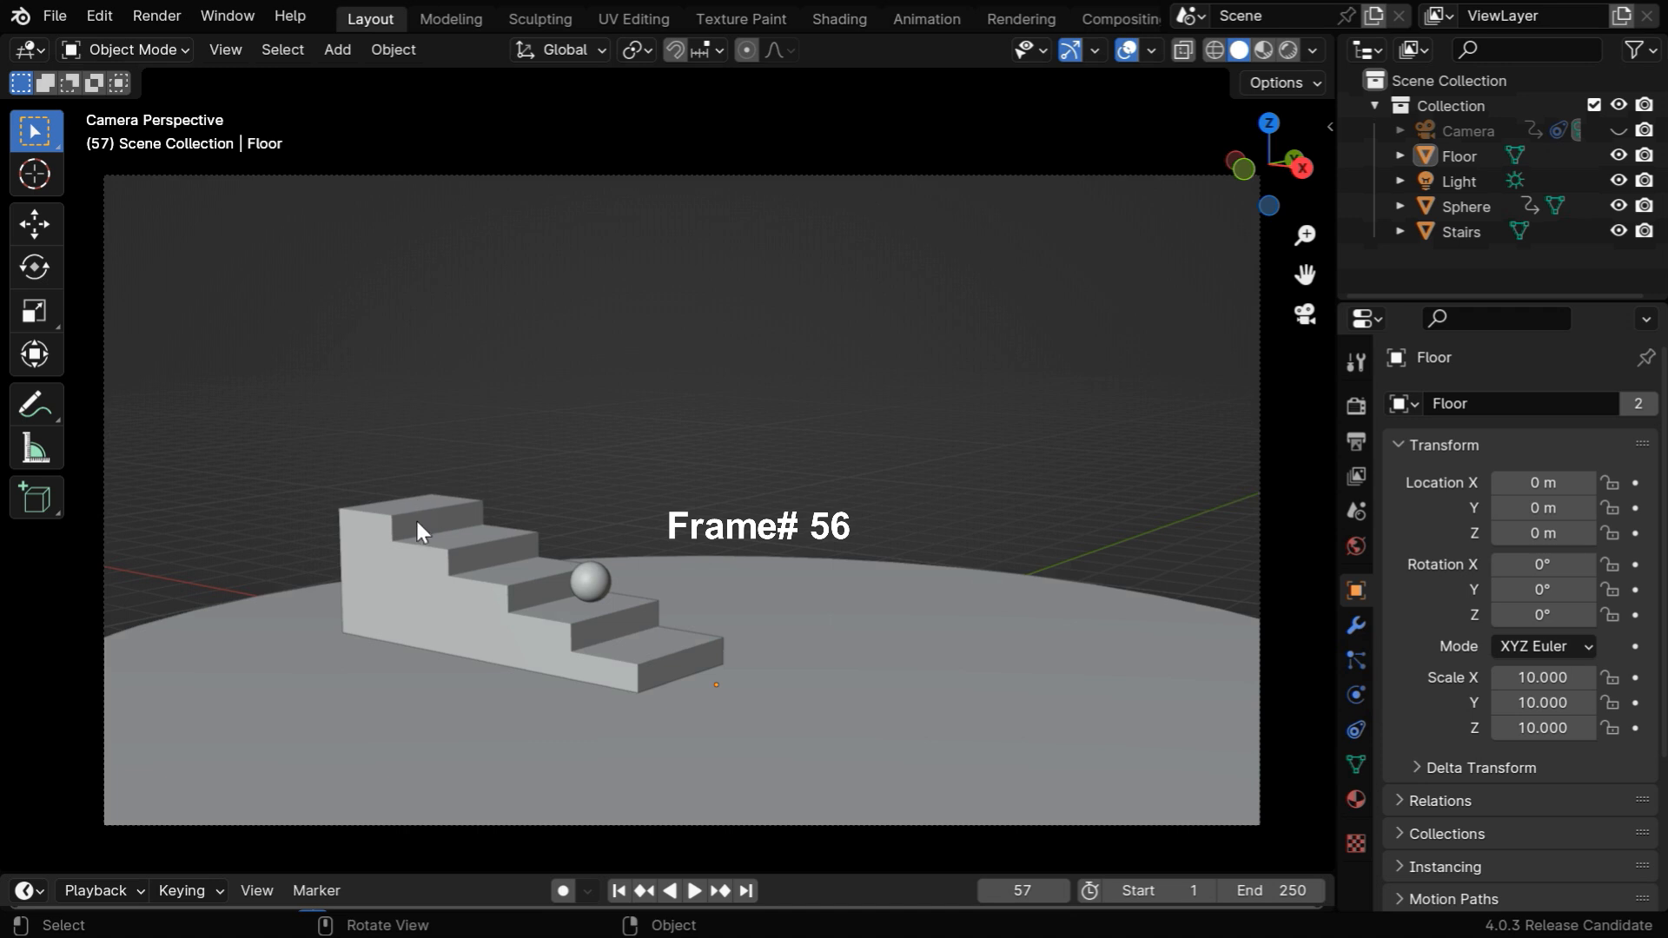
mouse_move(620, 642)
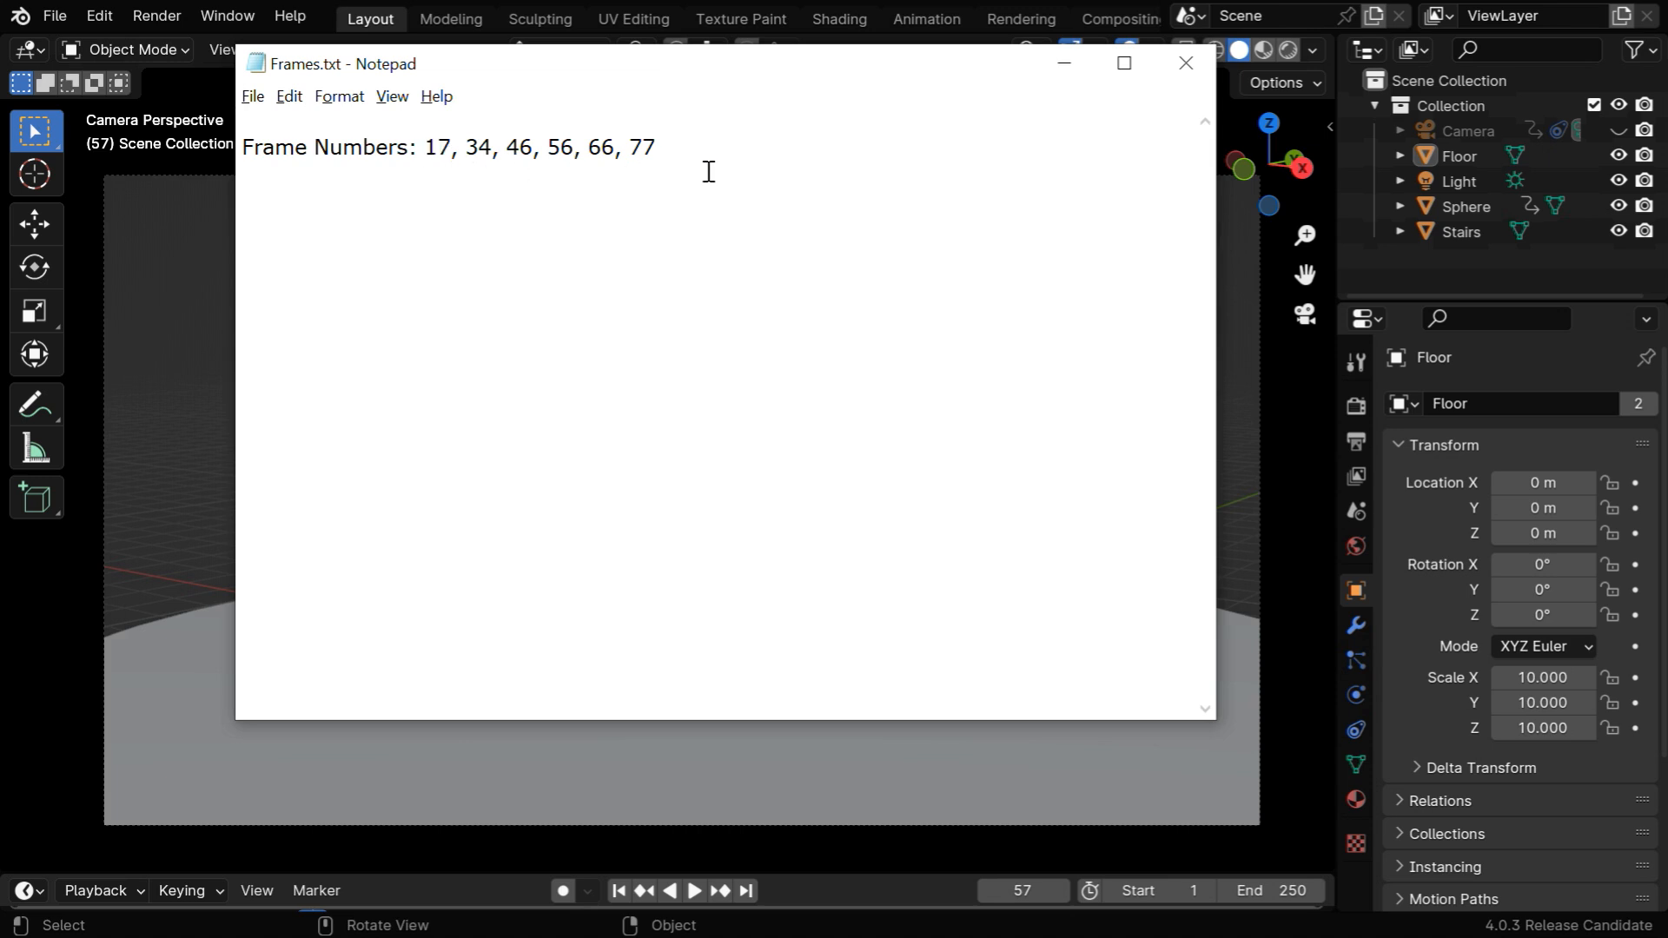
left_click(1188, 62)
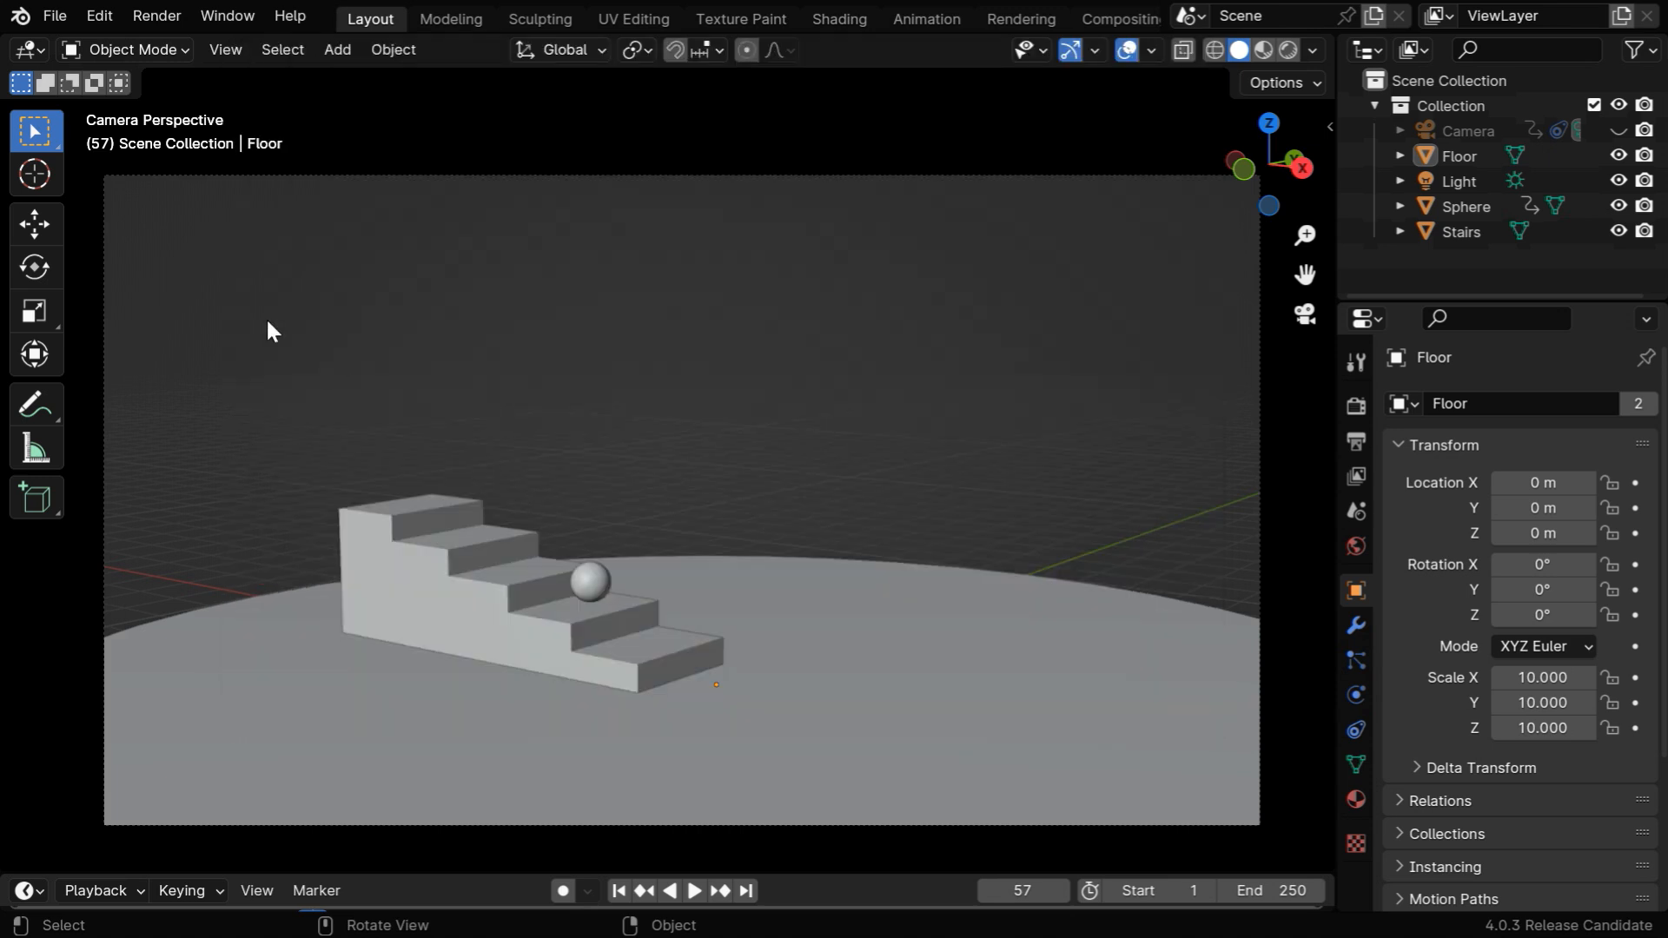
Step: Switch the main area to the Text Editor and create a new text block for the midiutil script
left_click(21, 49)
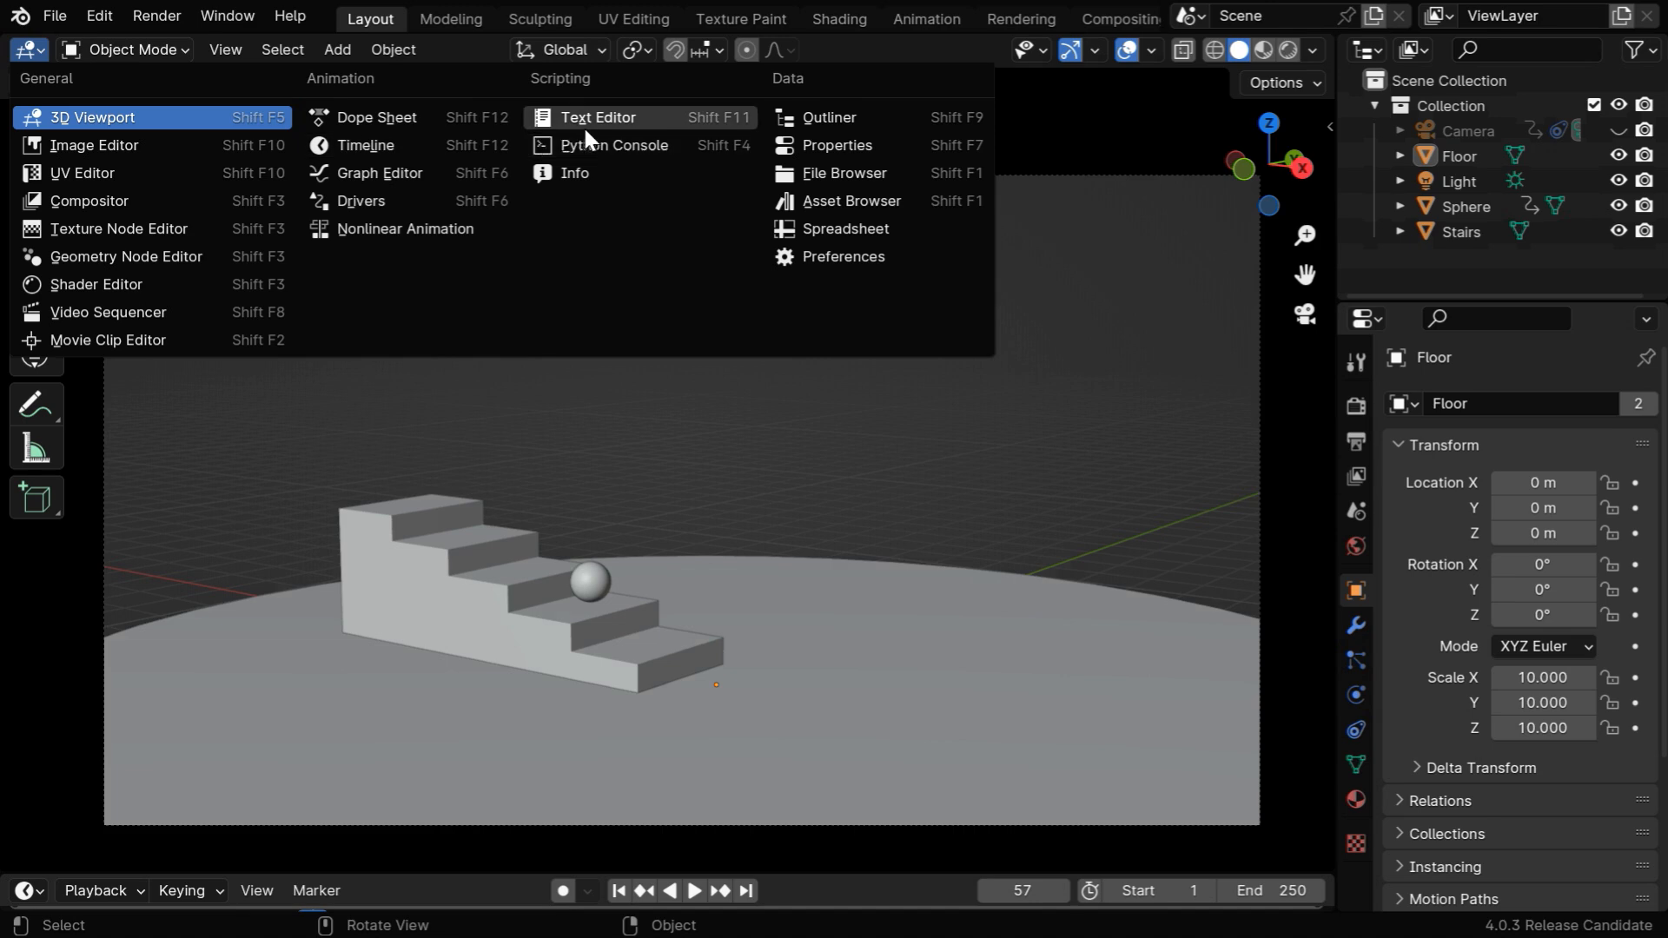
left_click(597, 116)
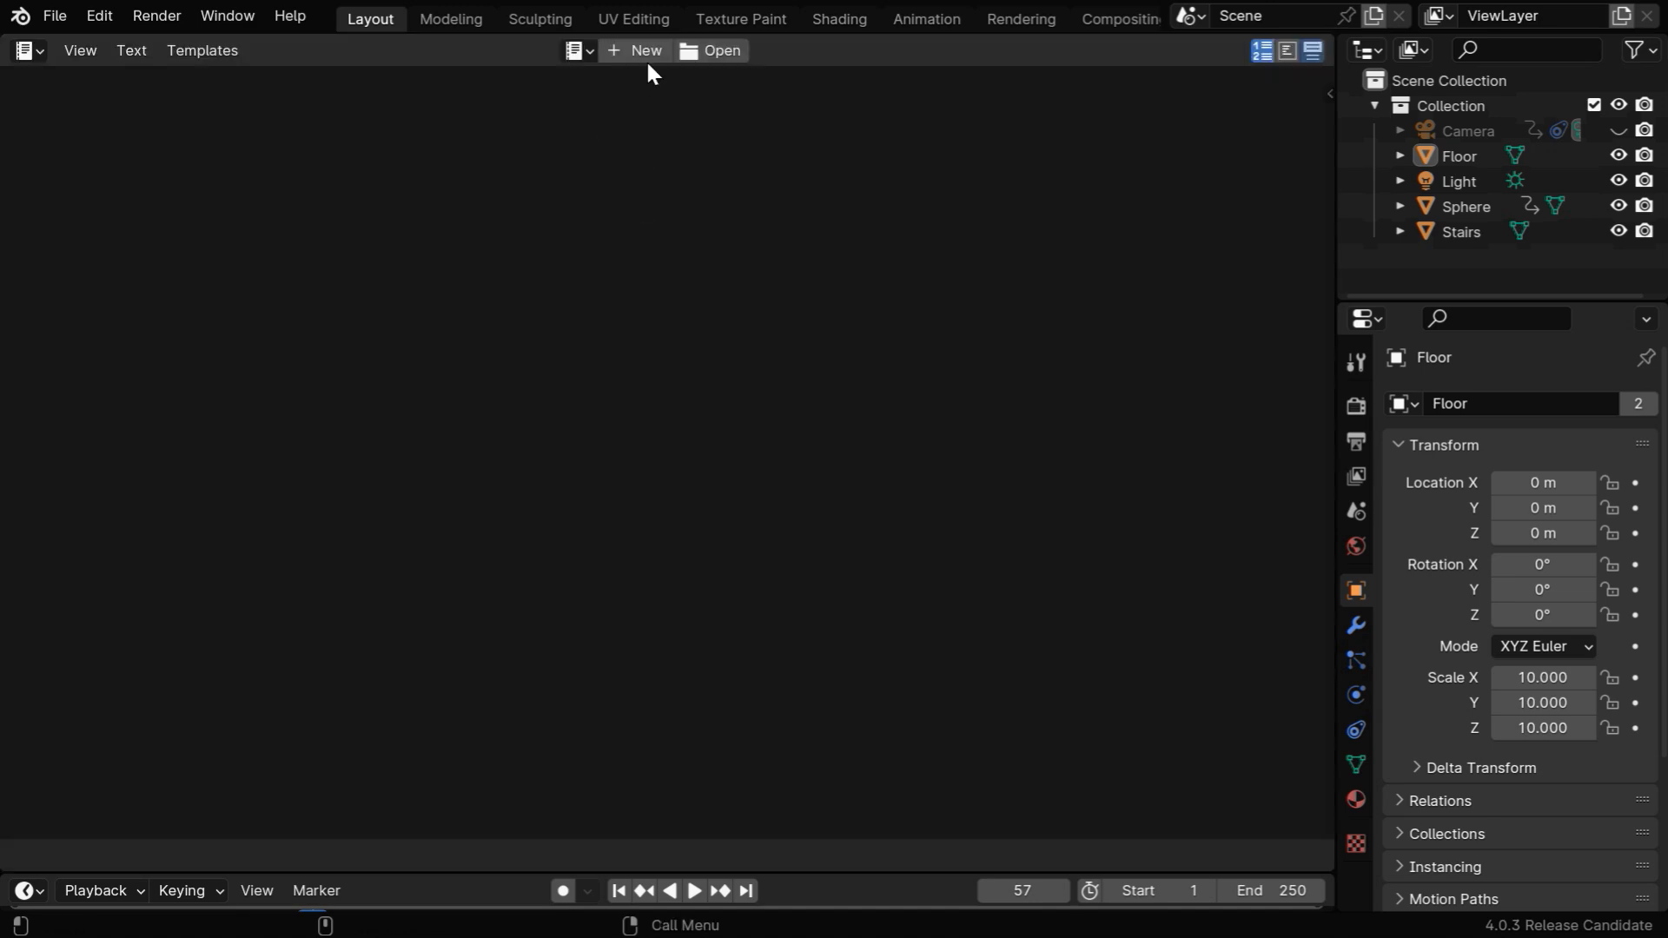
left_click(645, 50)
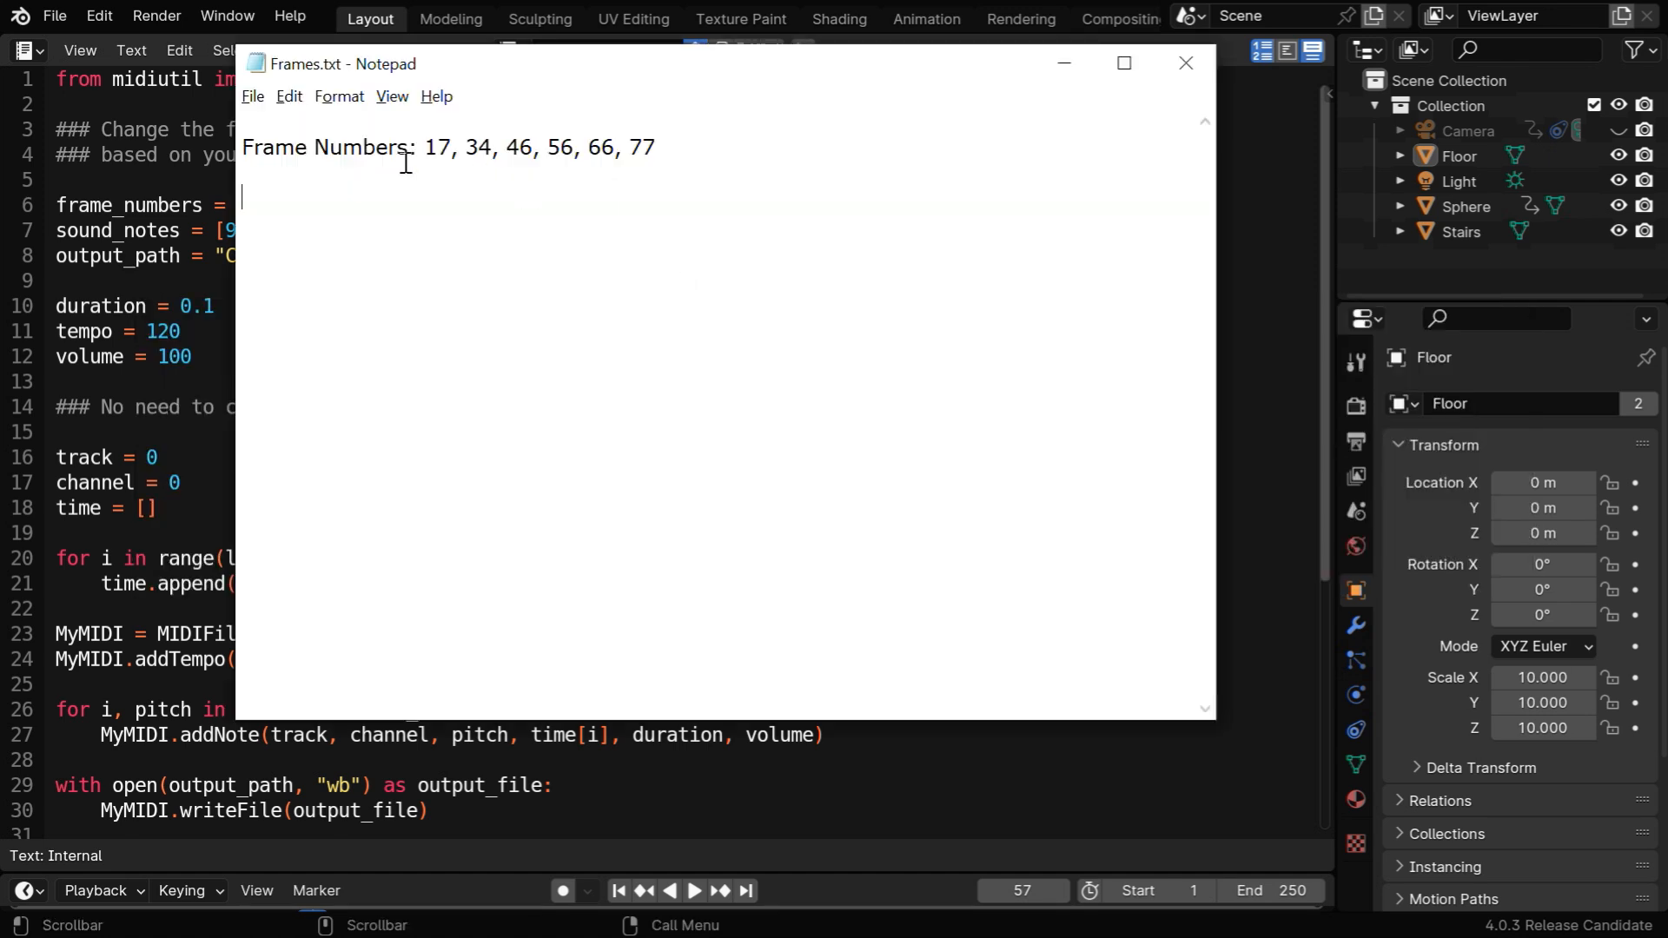
mouse_move(679, 169)
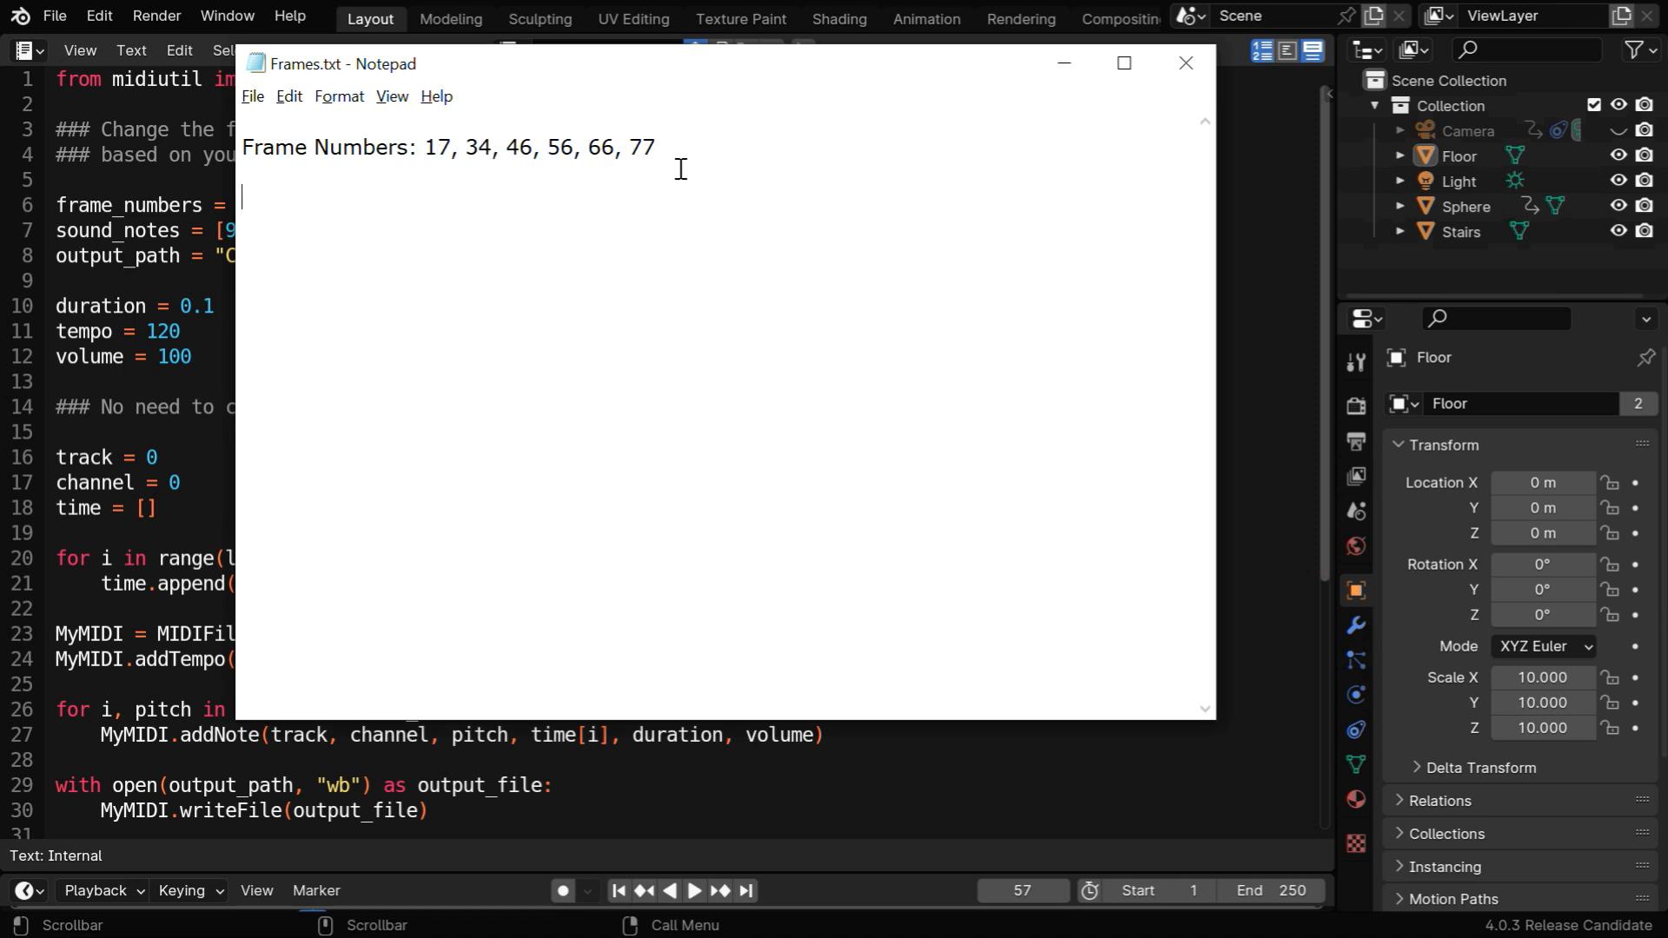
left_click(1183, 62)
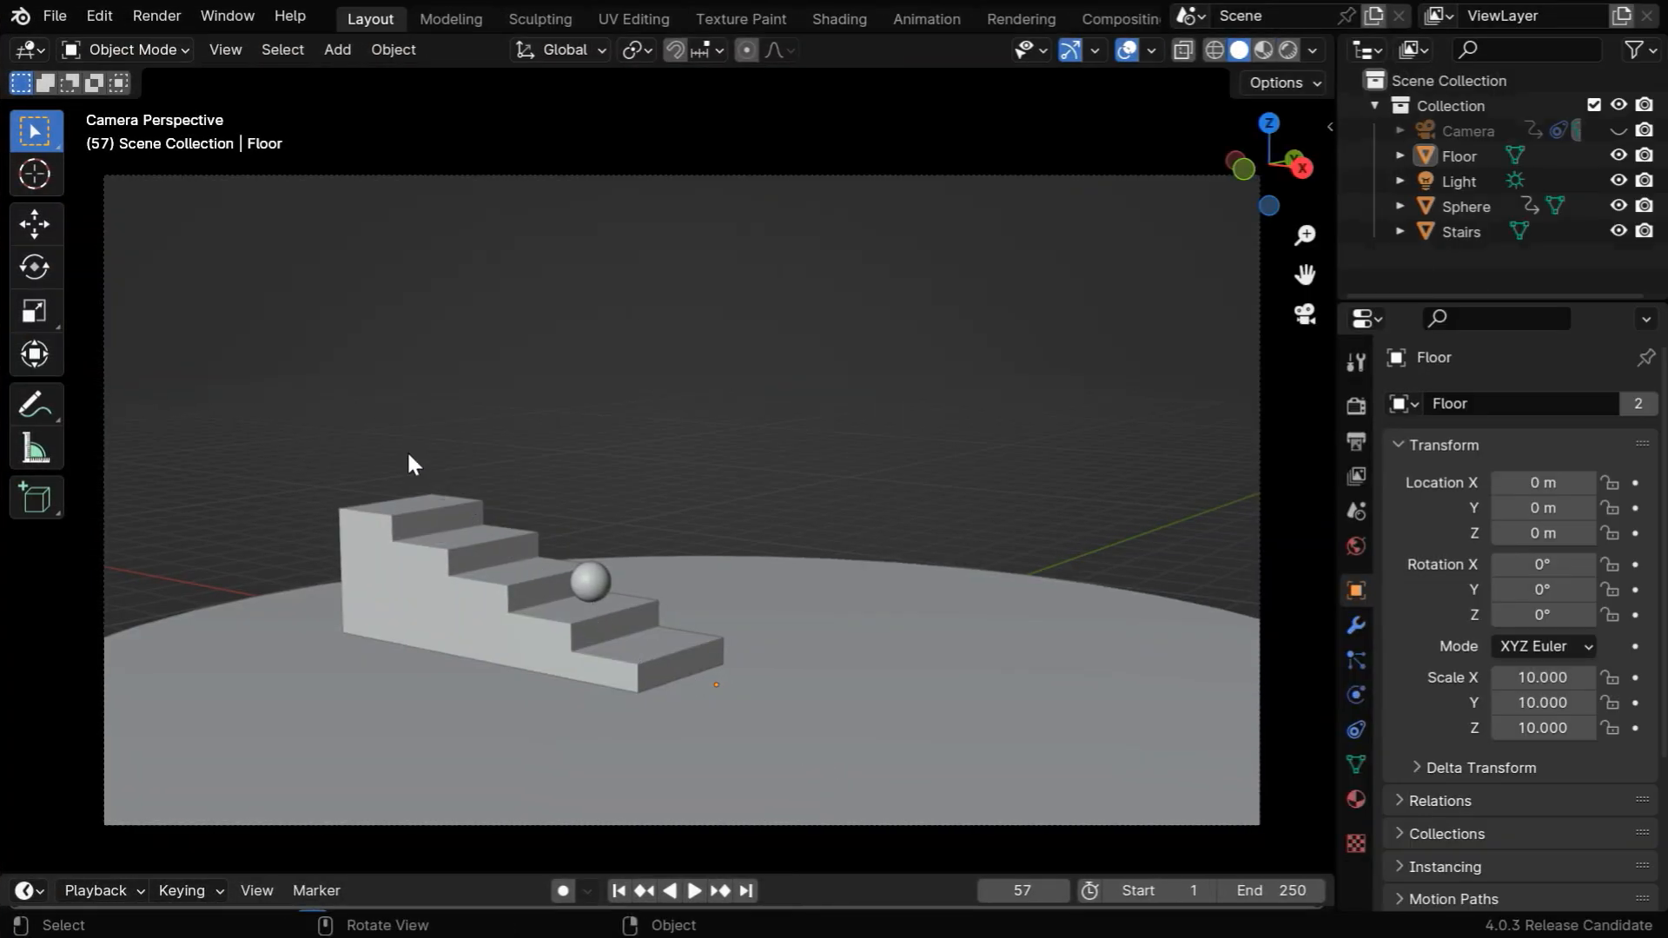
mouse_move(532, 582)
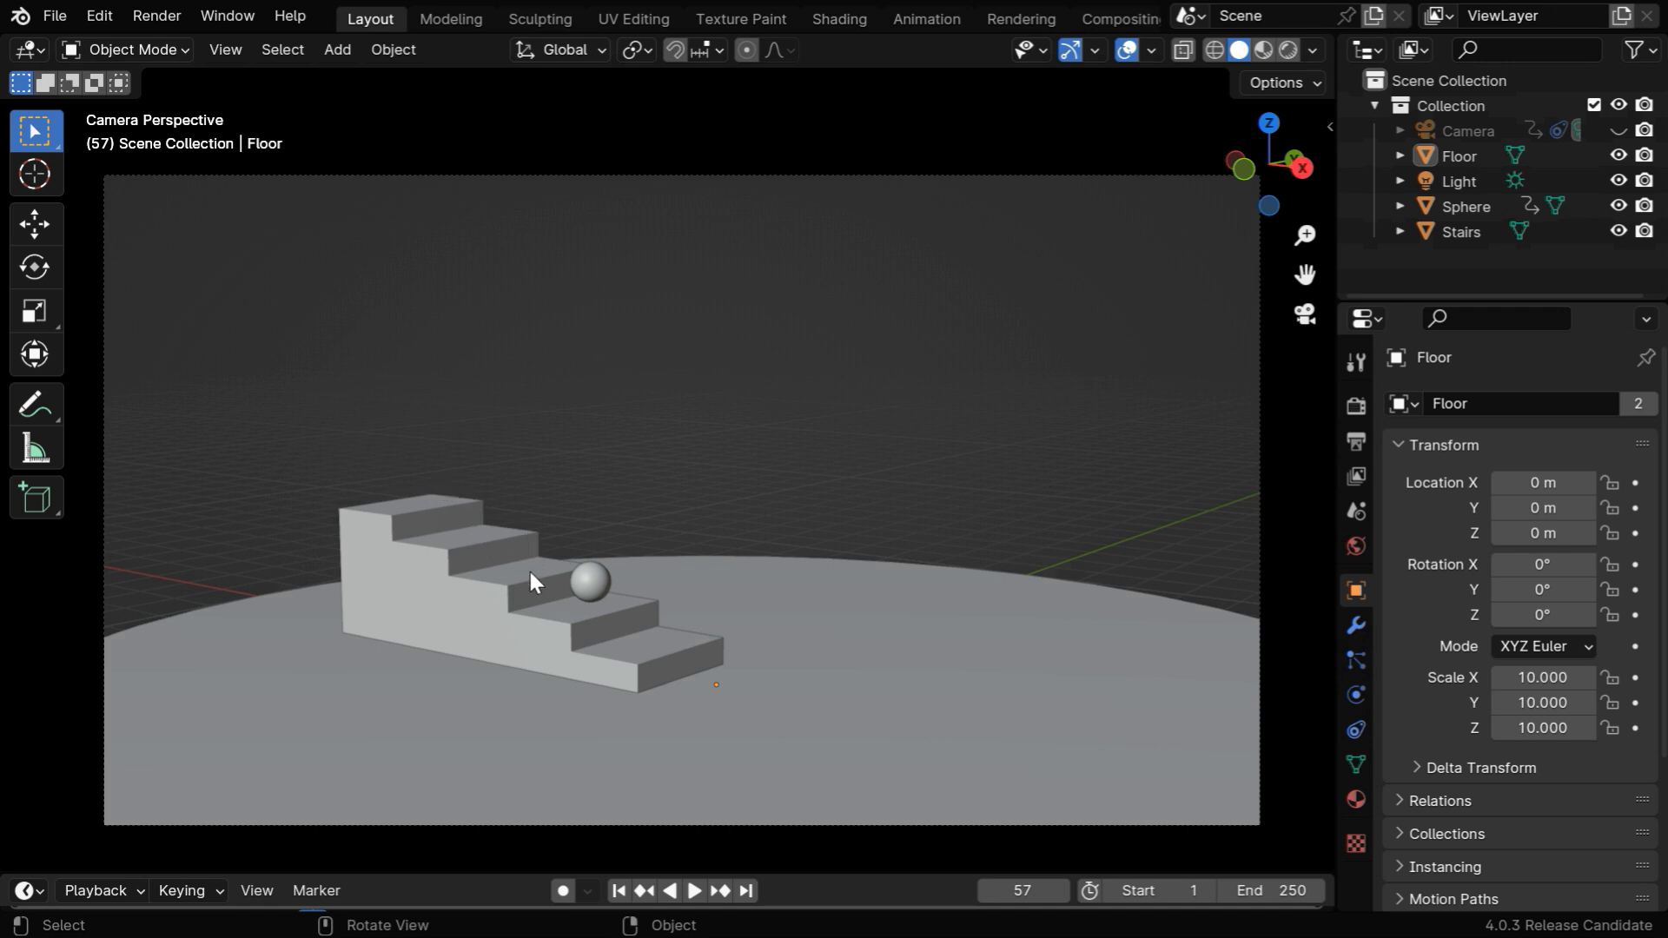
mouse_move(761, 685)
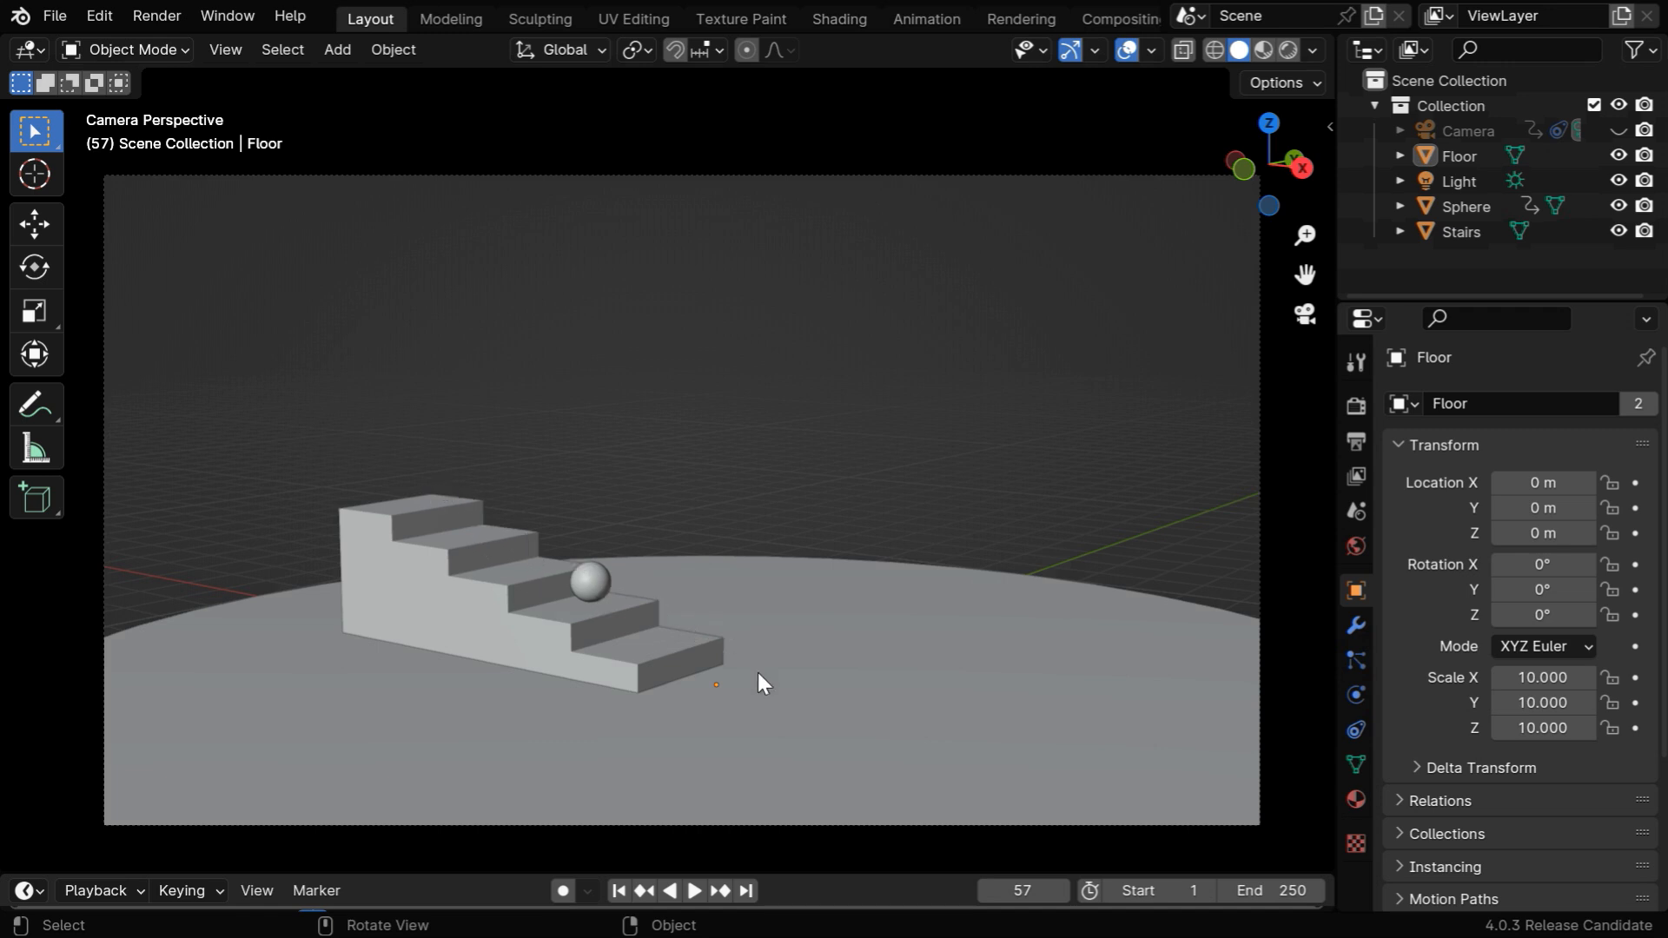
mouse_move(778, 709)
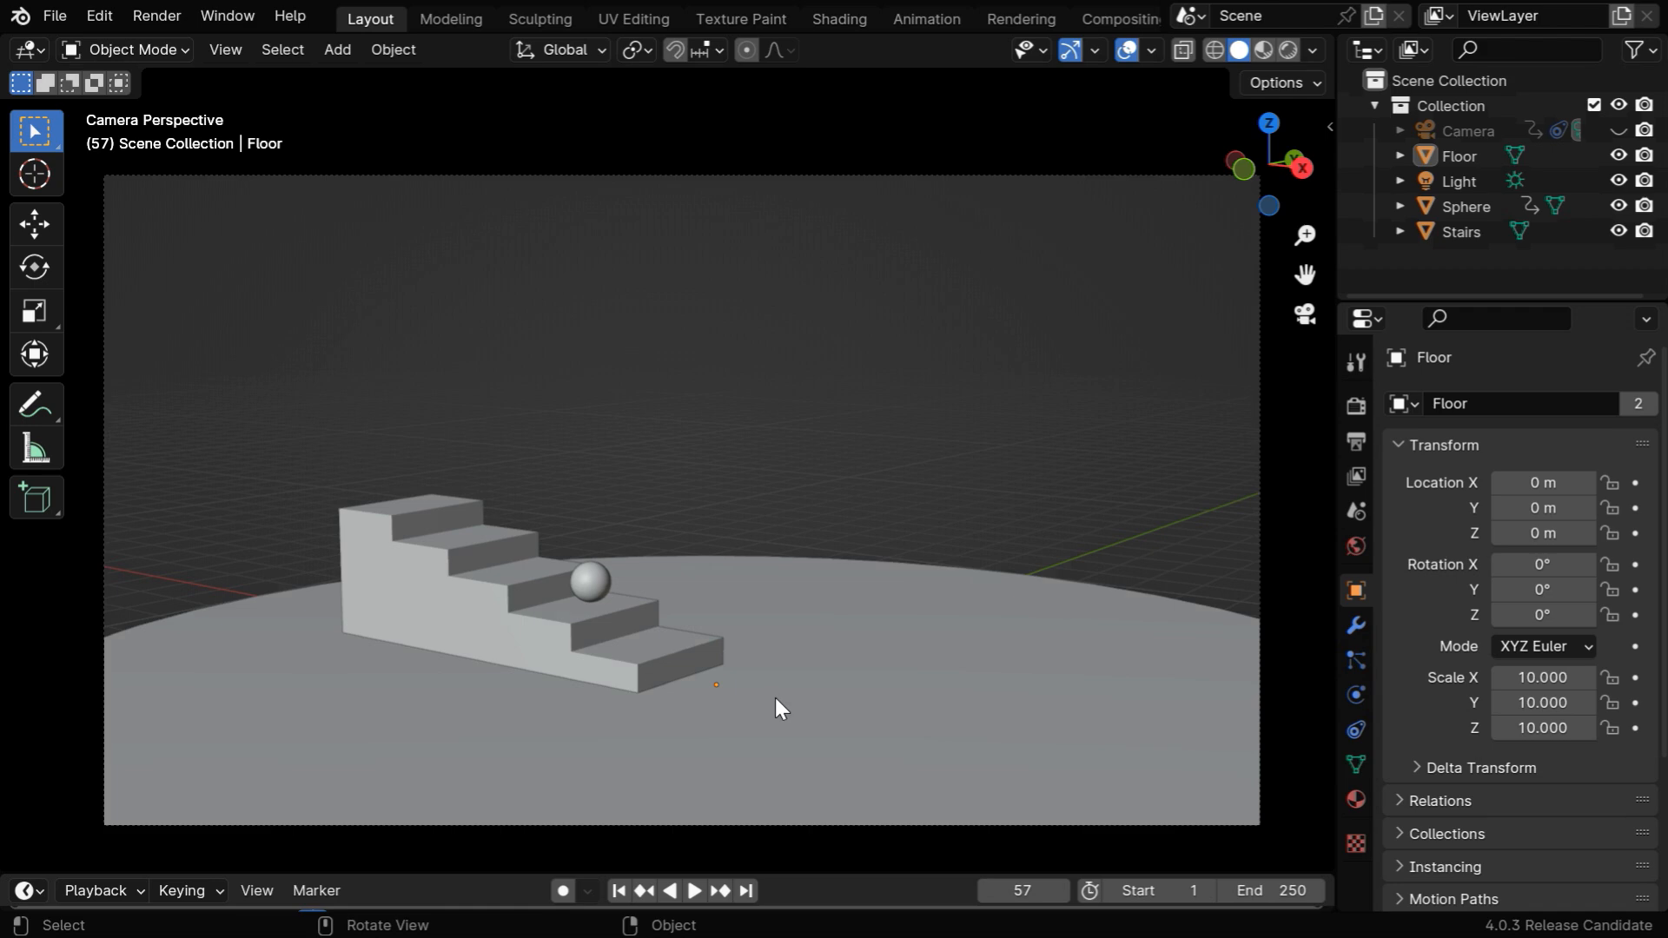
Step: Reopen the editor-type list over the restored 3D view of the ball and stairs
left_click(23, 50)
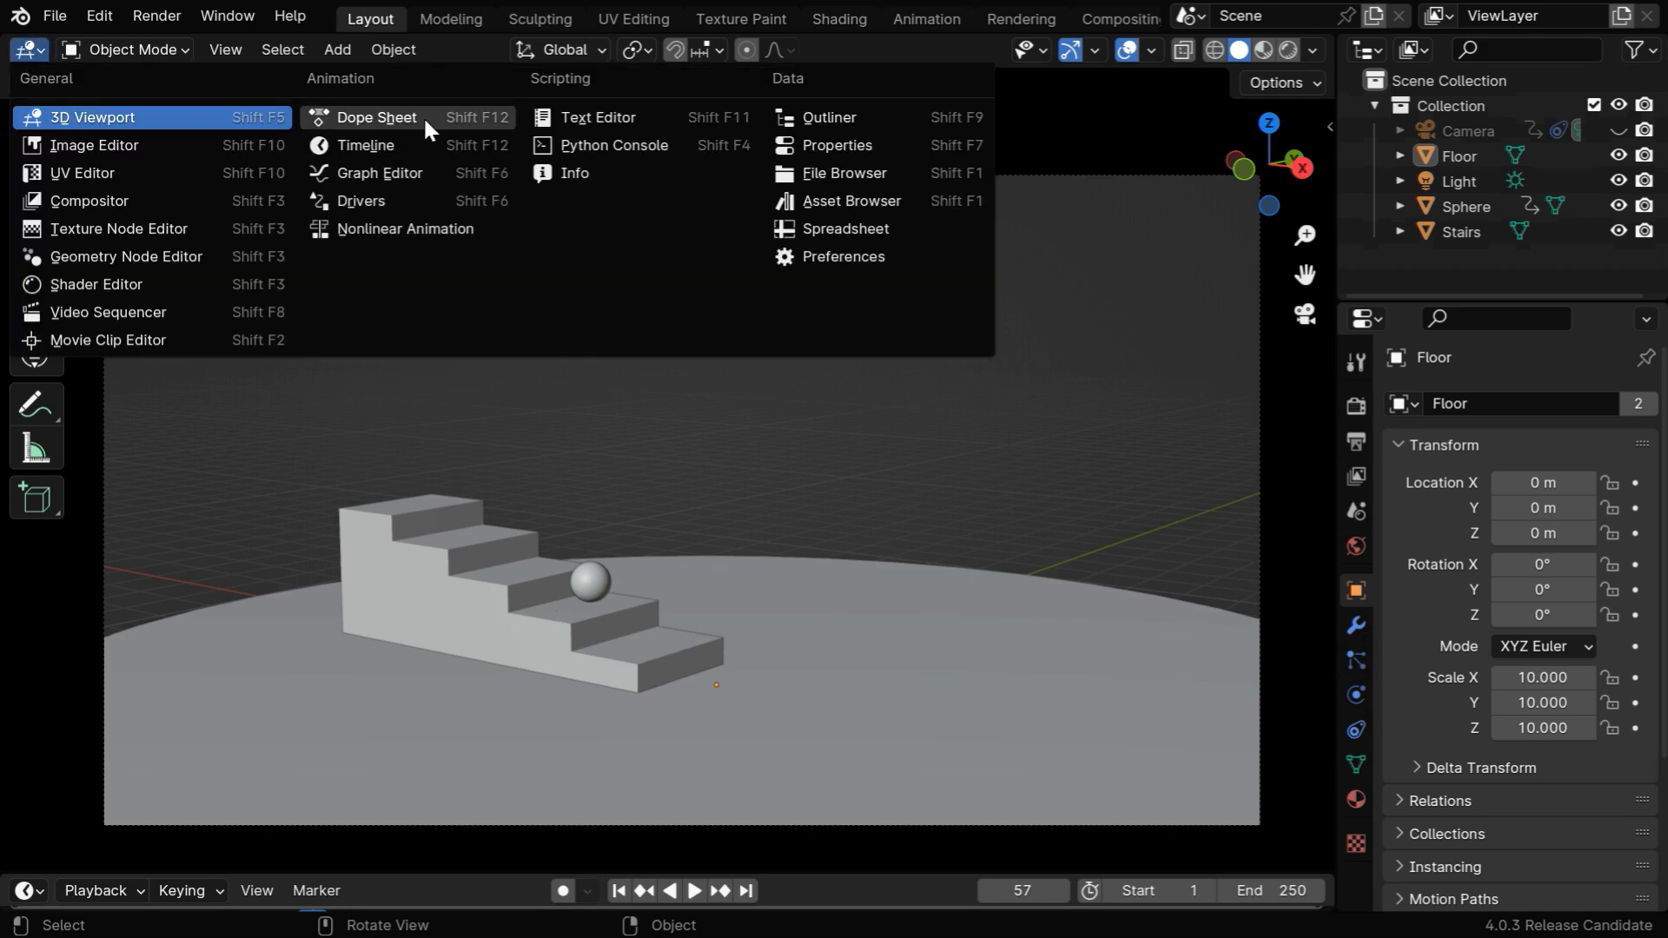
Step: Show the MIDI script in the Text Editor with its frame_numbers, sound_notes and C:\MyTest\sound.mid path
left_click(597, 117)
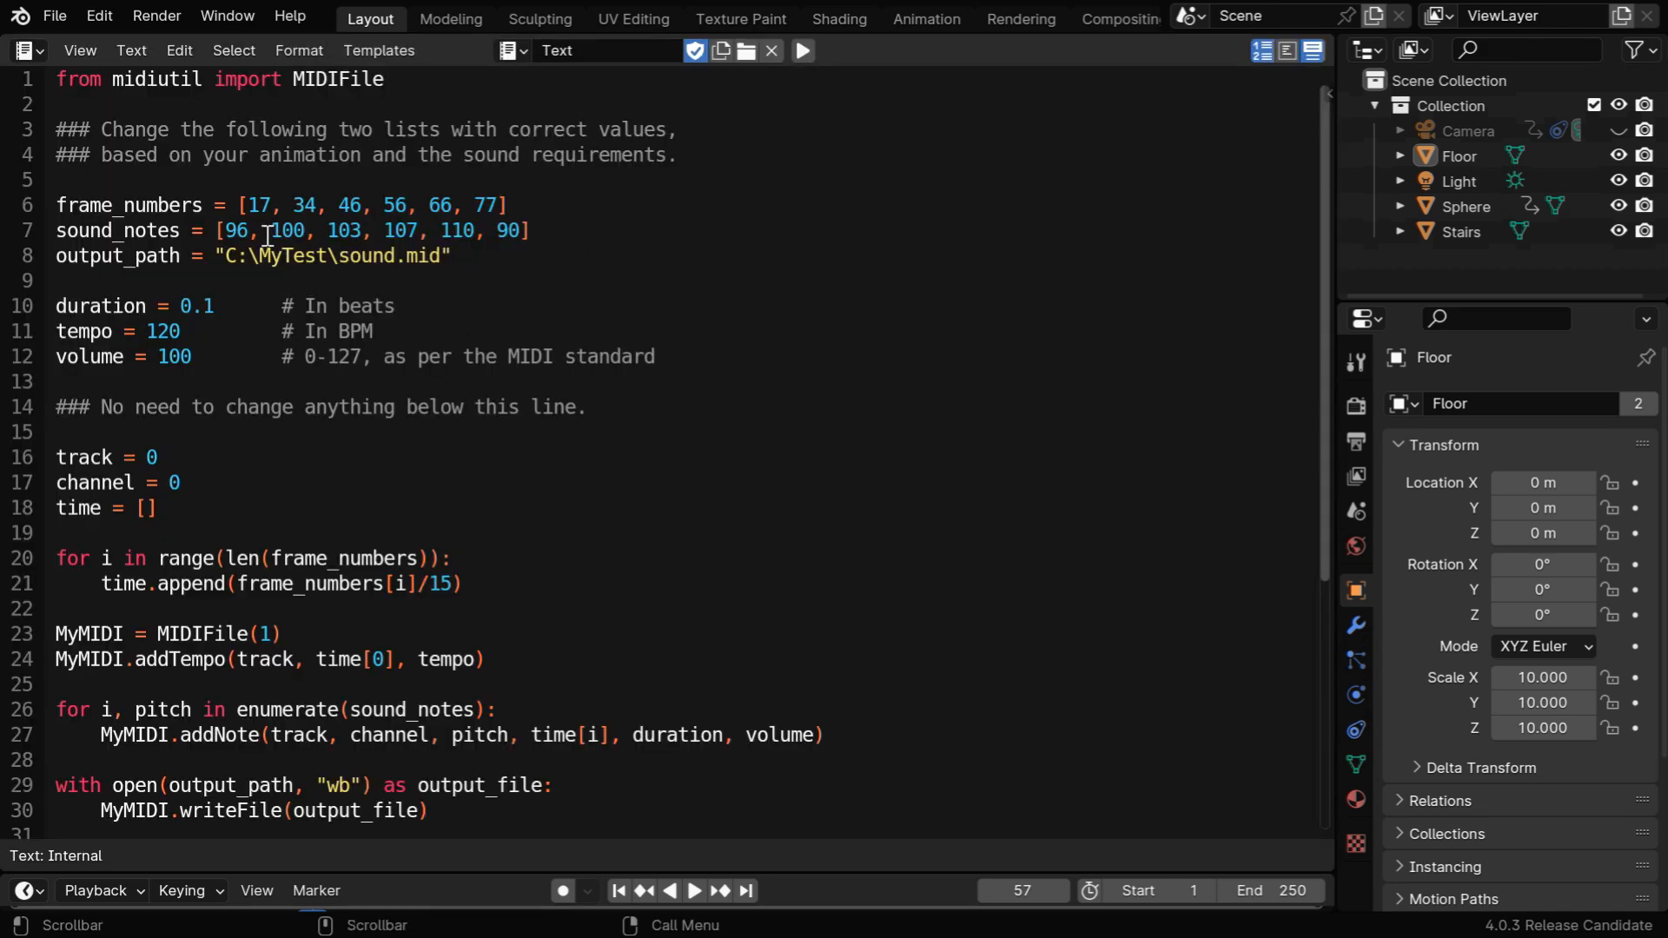
left_click(472, 229)
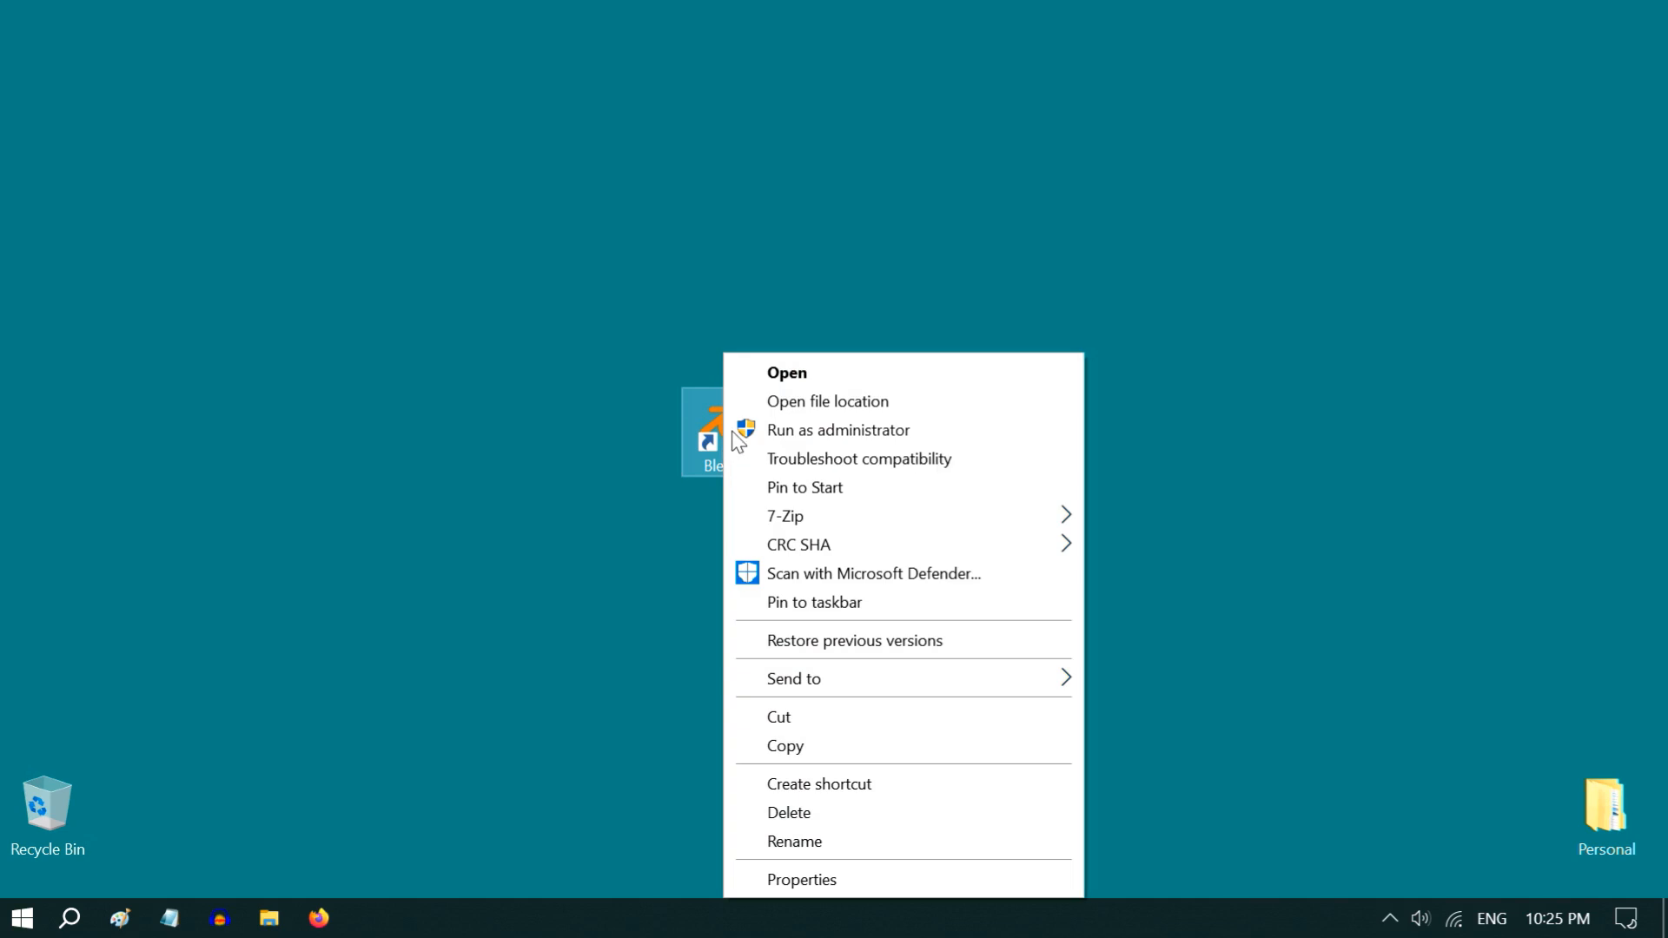
mouse_move(811, 441)
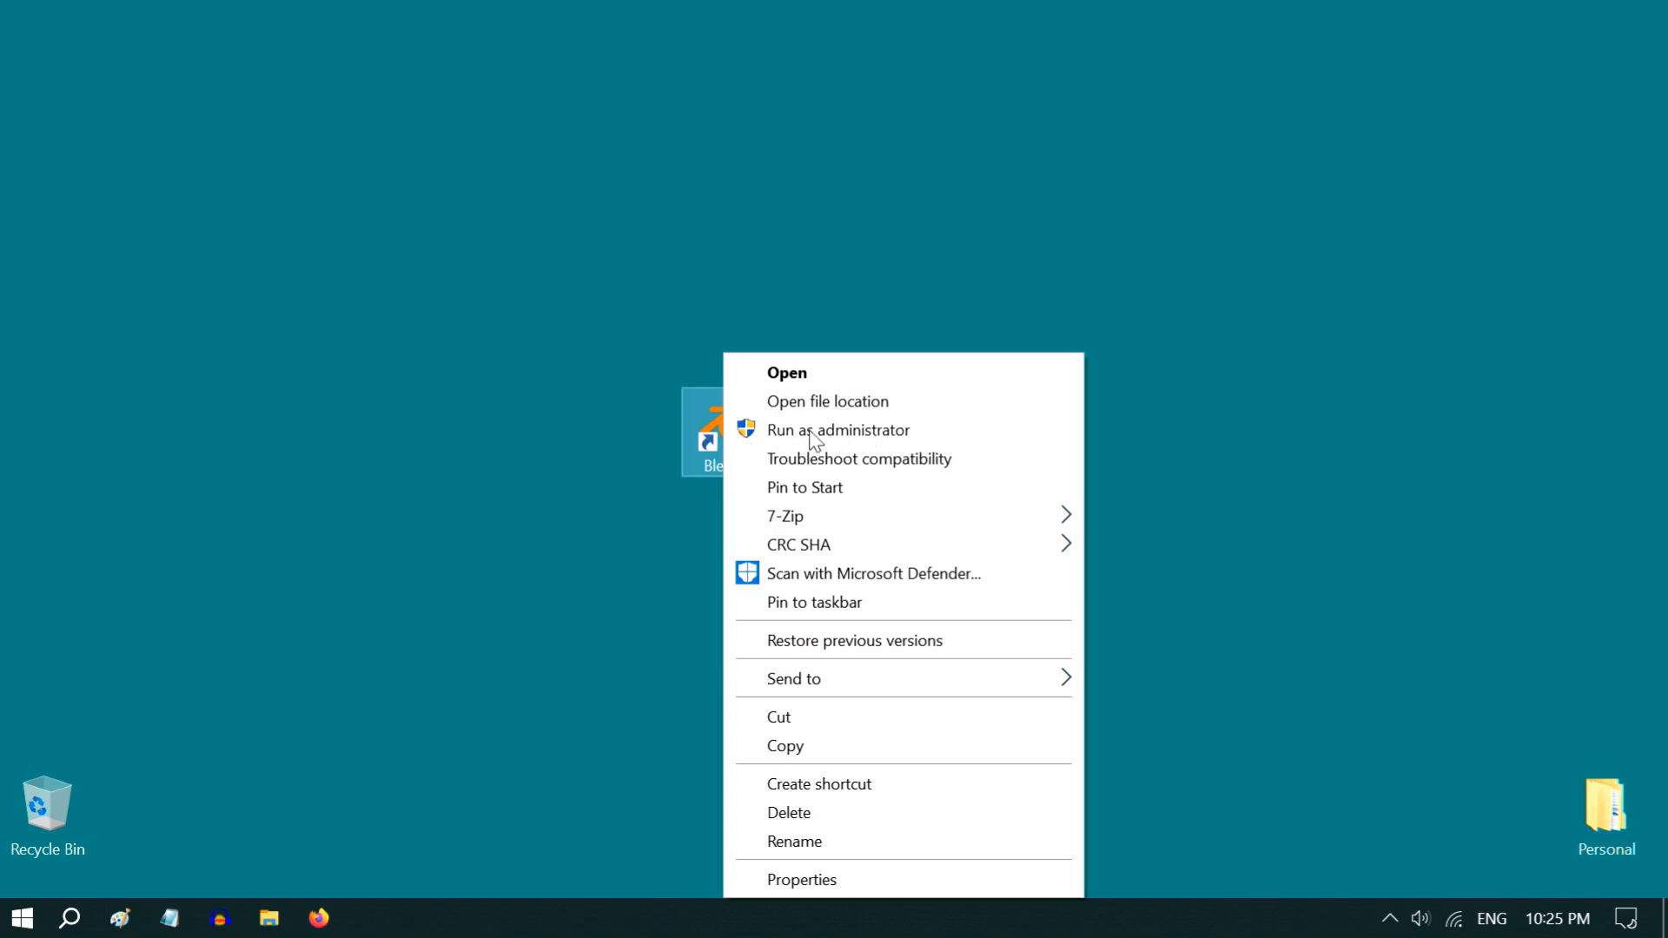
mouse_move(891, 436)
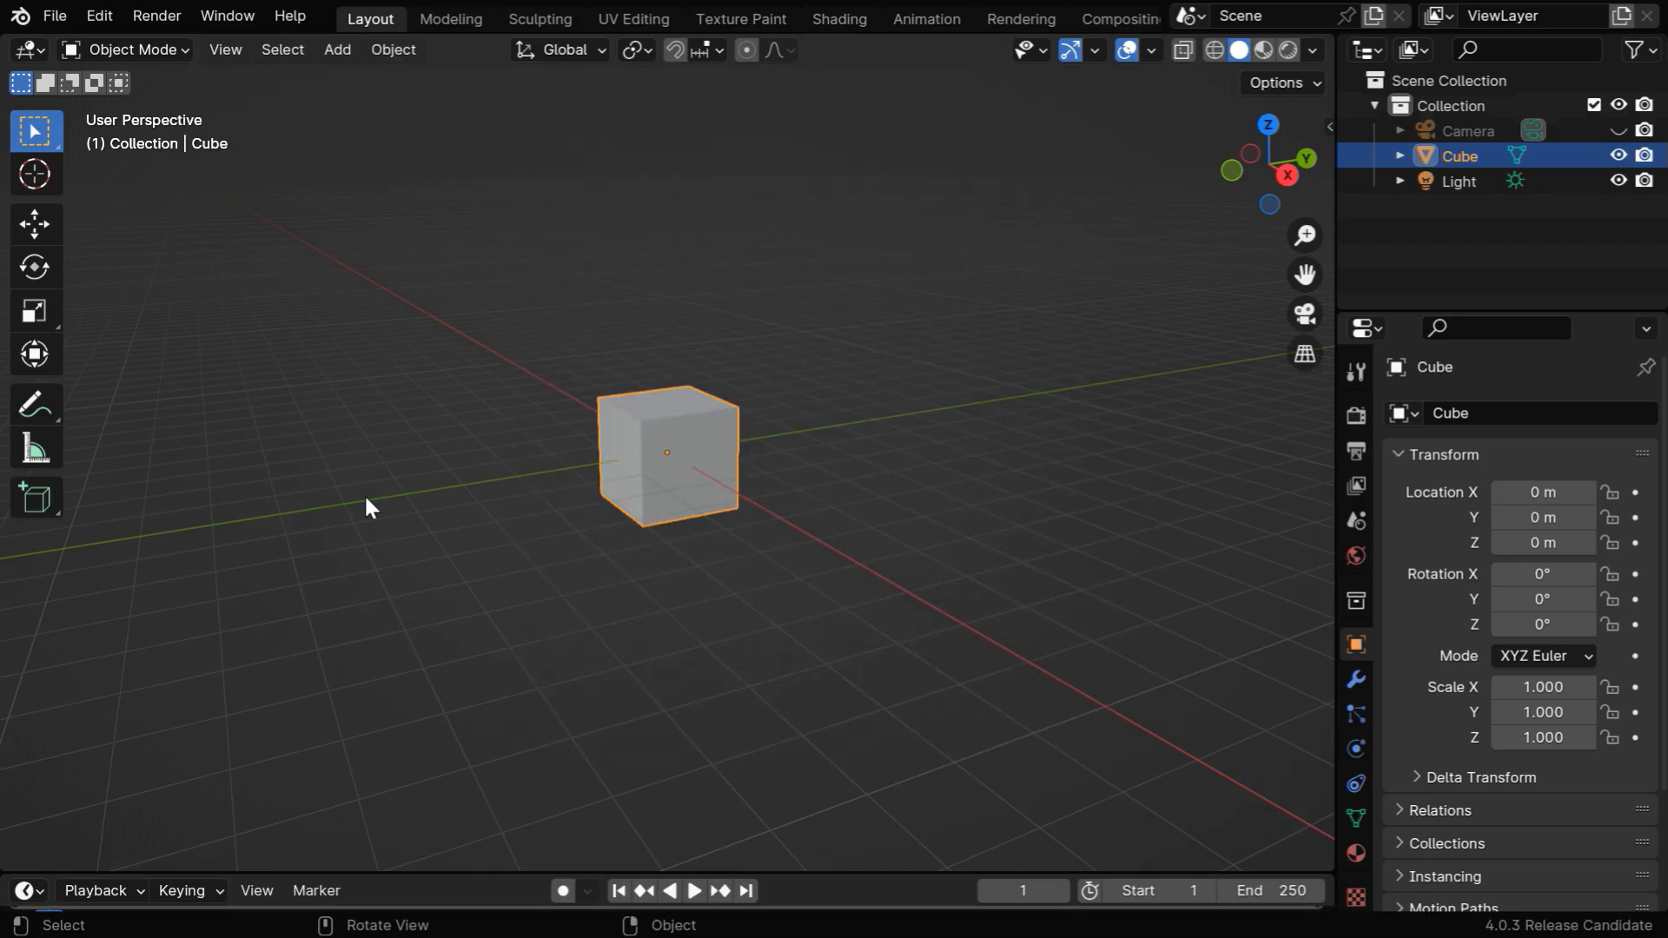
Step: Hold the pip install midiutil script in the Text Editor and use the Window menu before running it
left_click(22, 48)
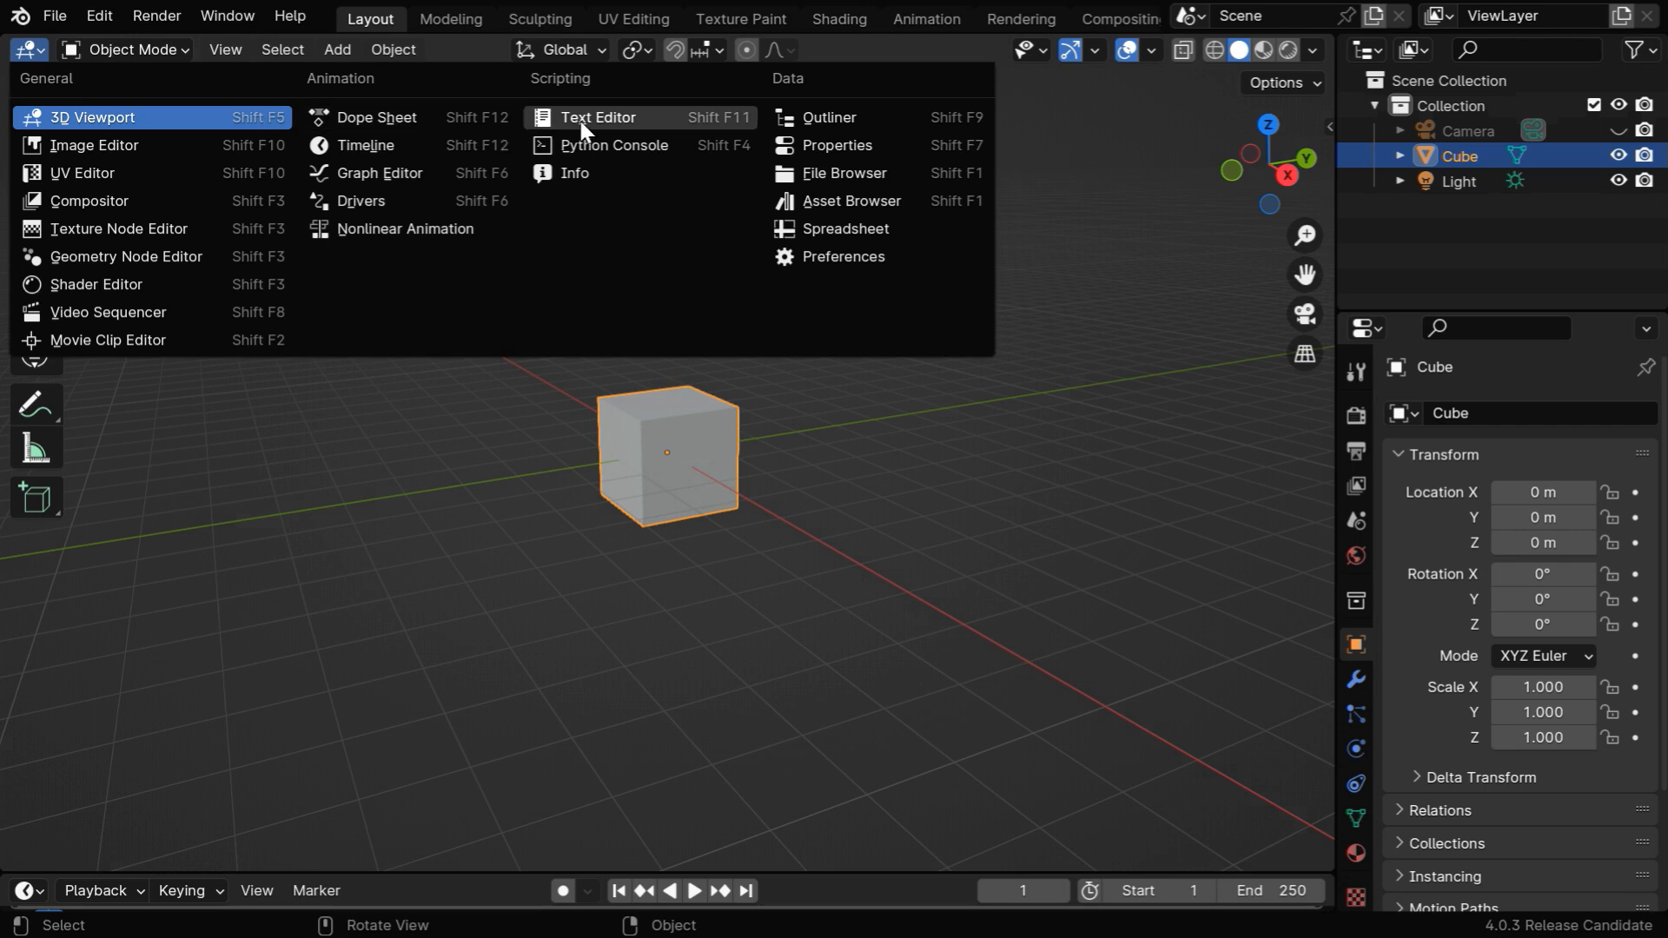
left_click(598, 116)
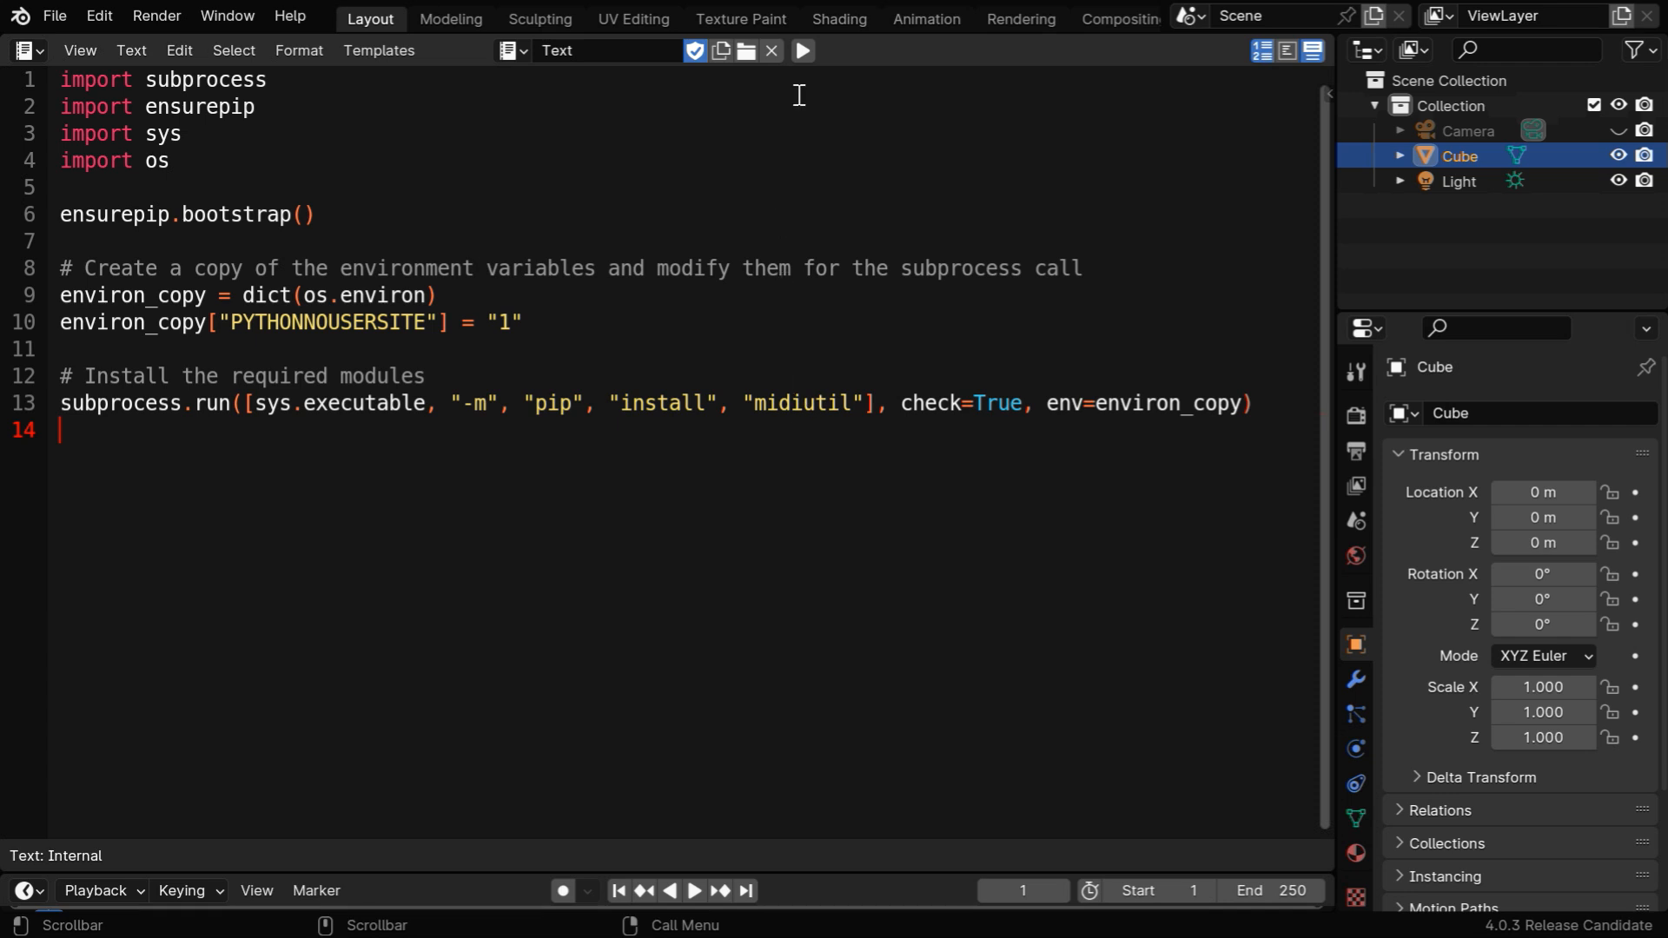
left_click(226, 15)
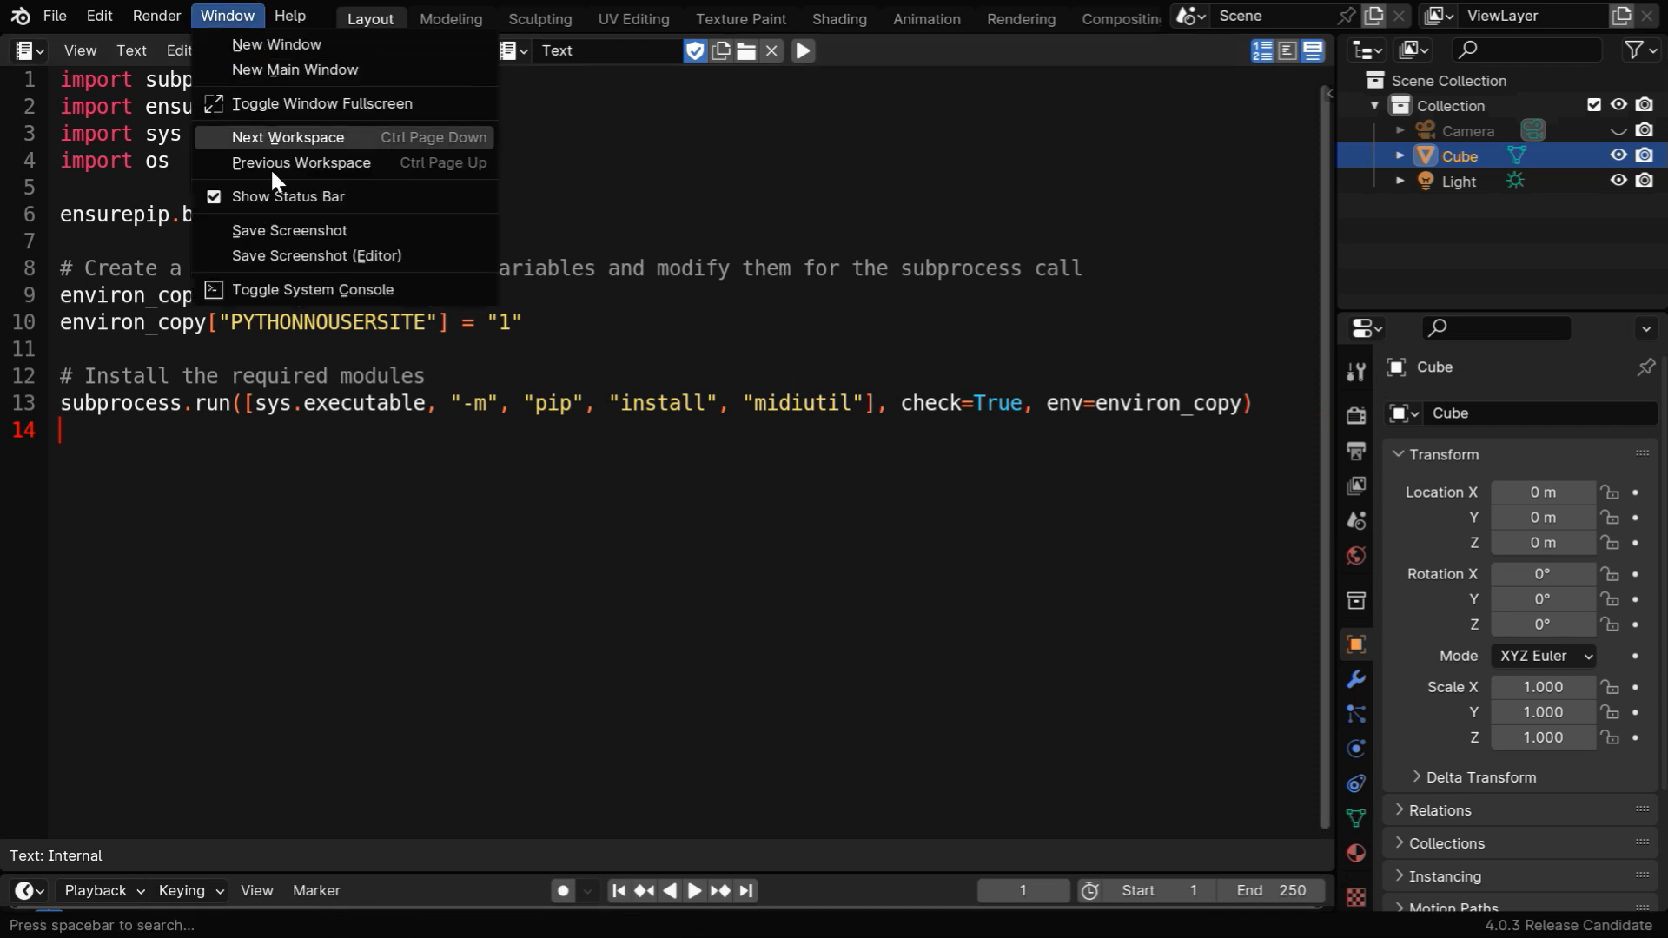
left_click(311, 290)
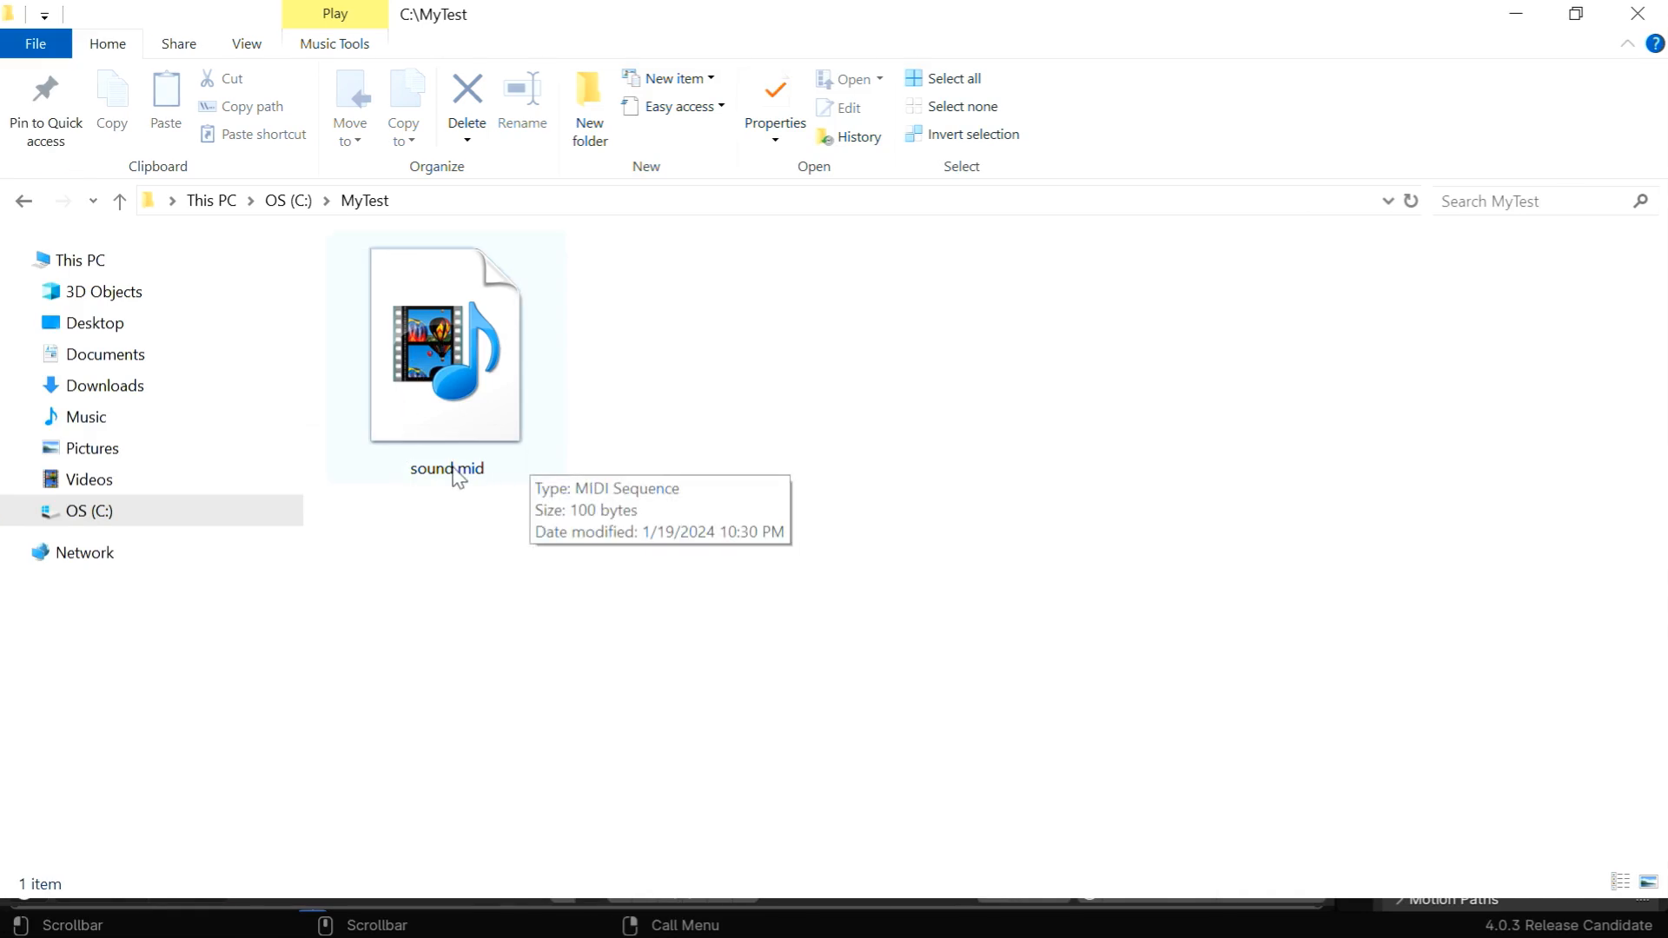
mouse_move(500, 379)
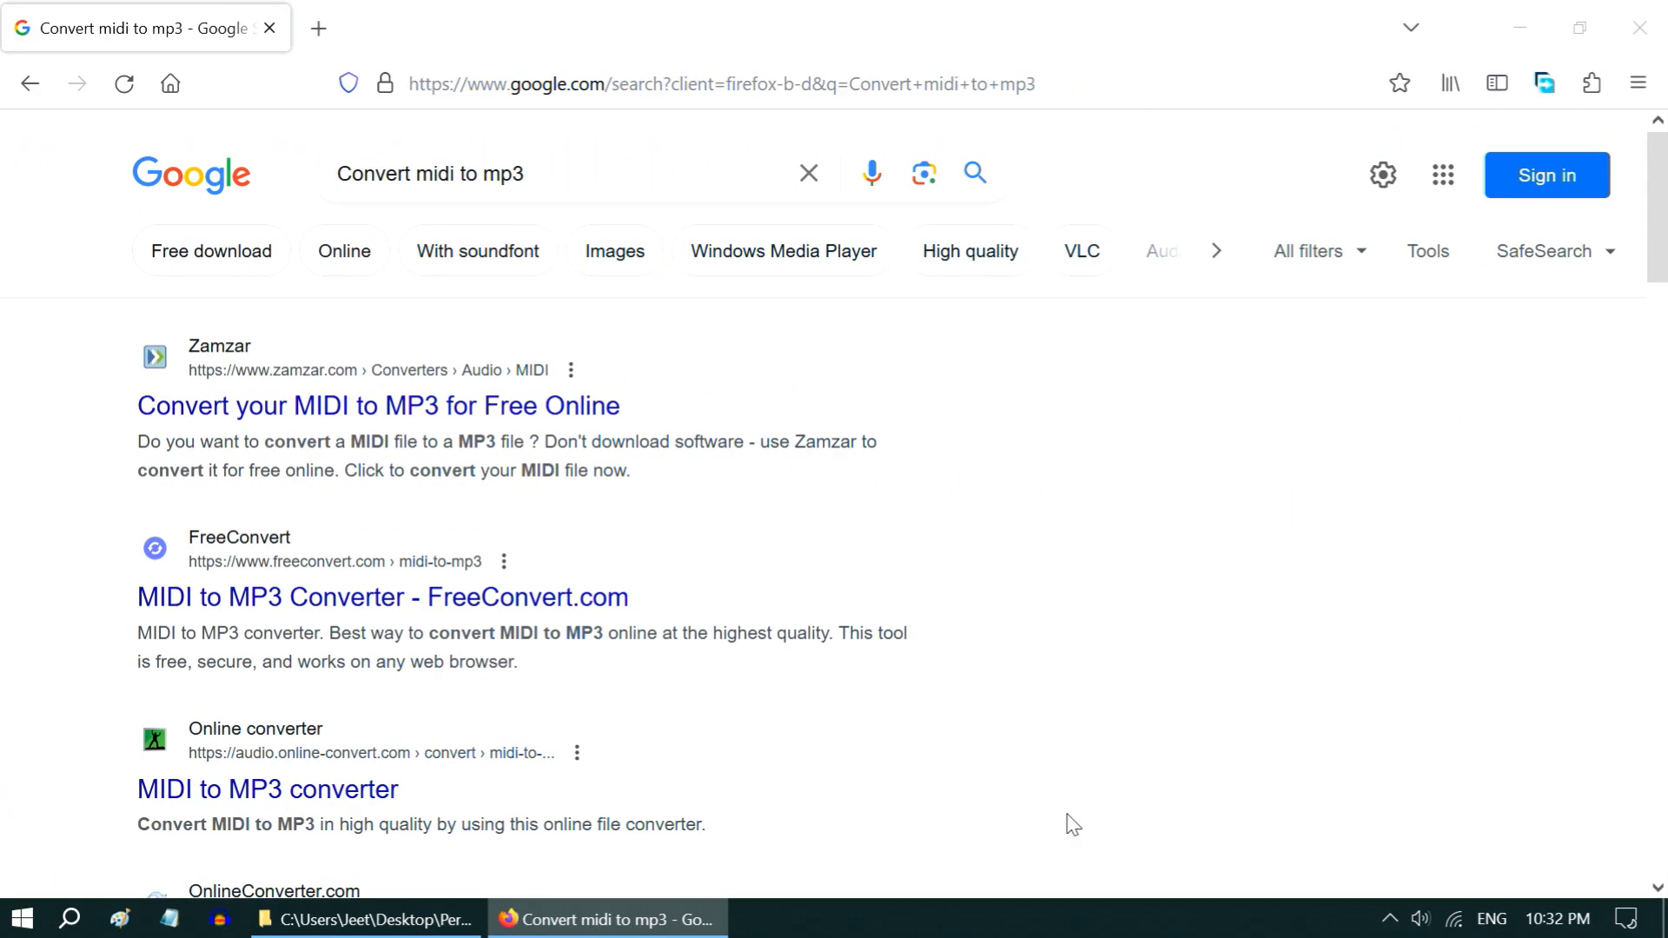
mouse_move(637, 562)
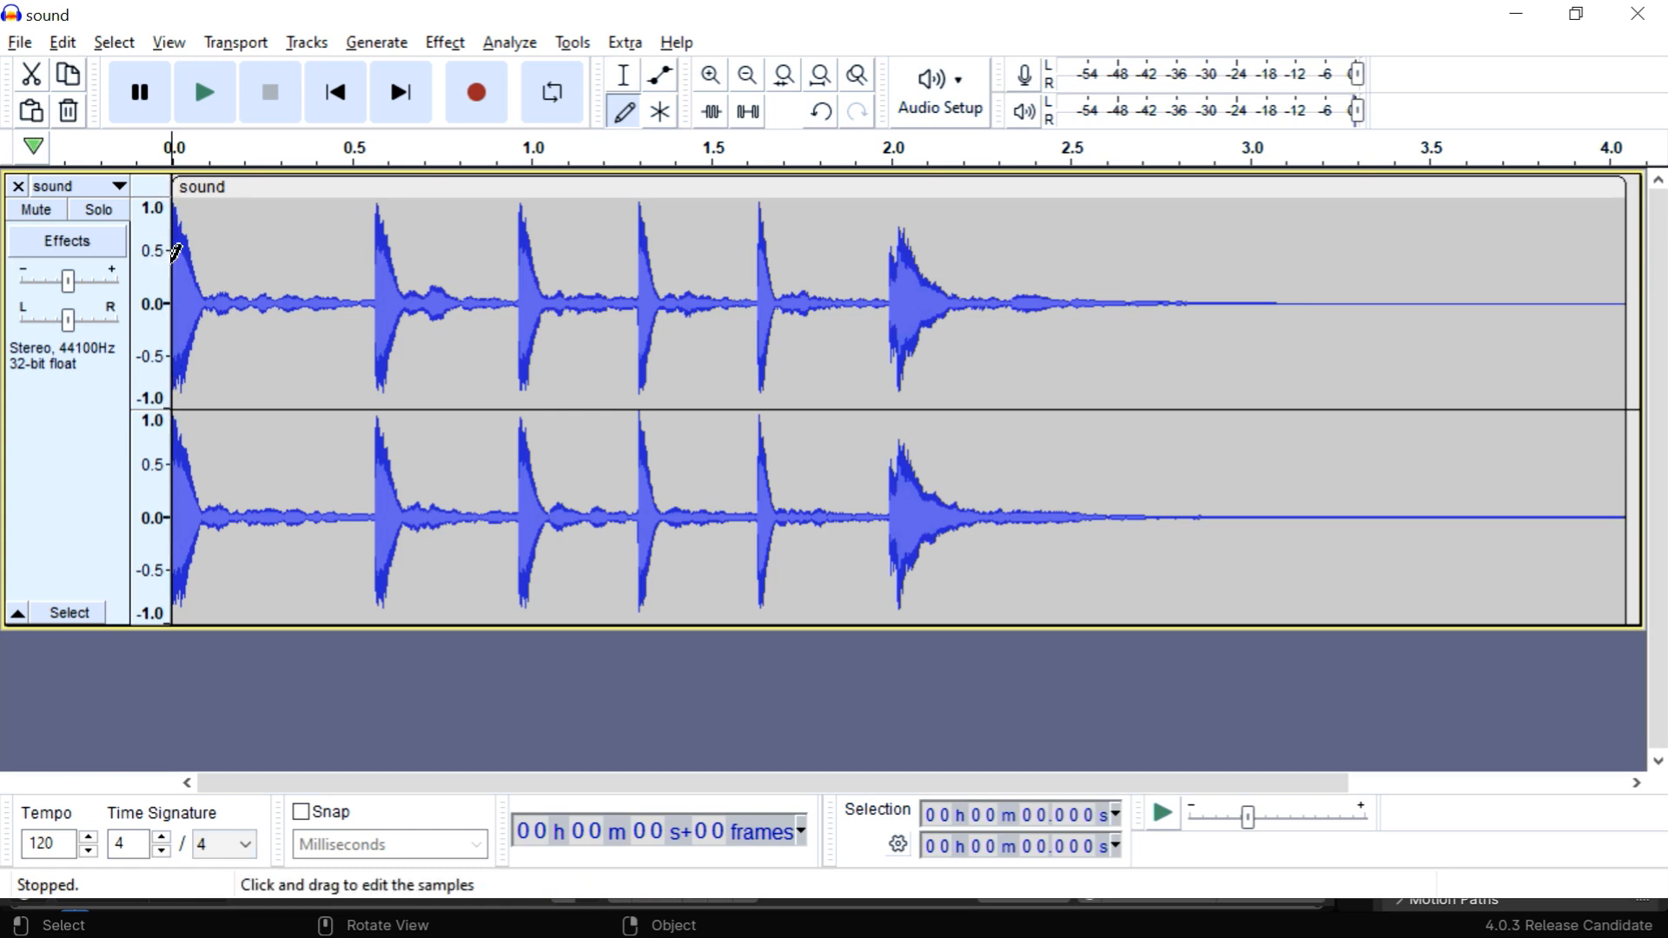
Step: Shift the sound clip to start near 0.3 s, preview the timing, and go to the File menu
left_click(205, 92)
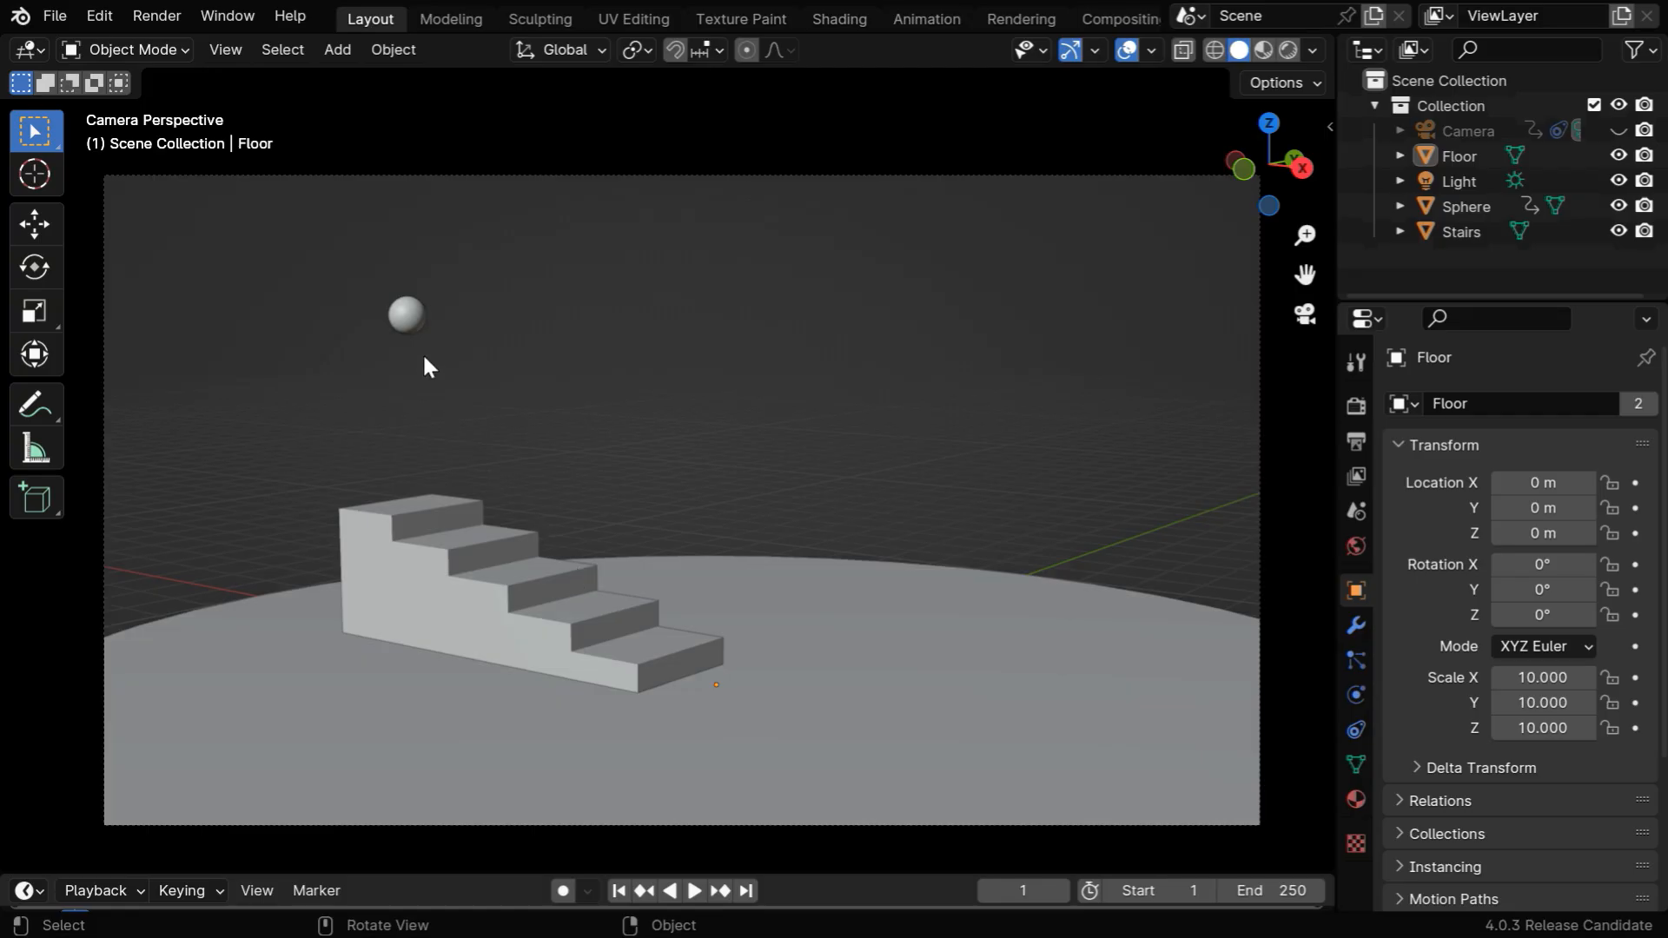
mouse_move(419, 465)
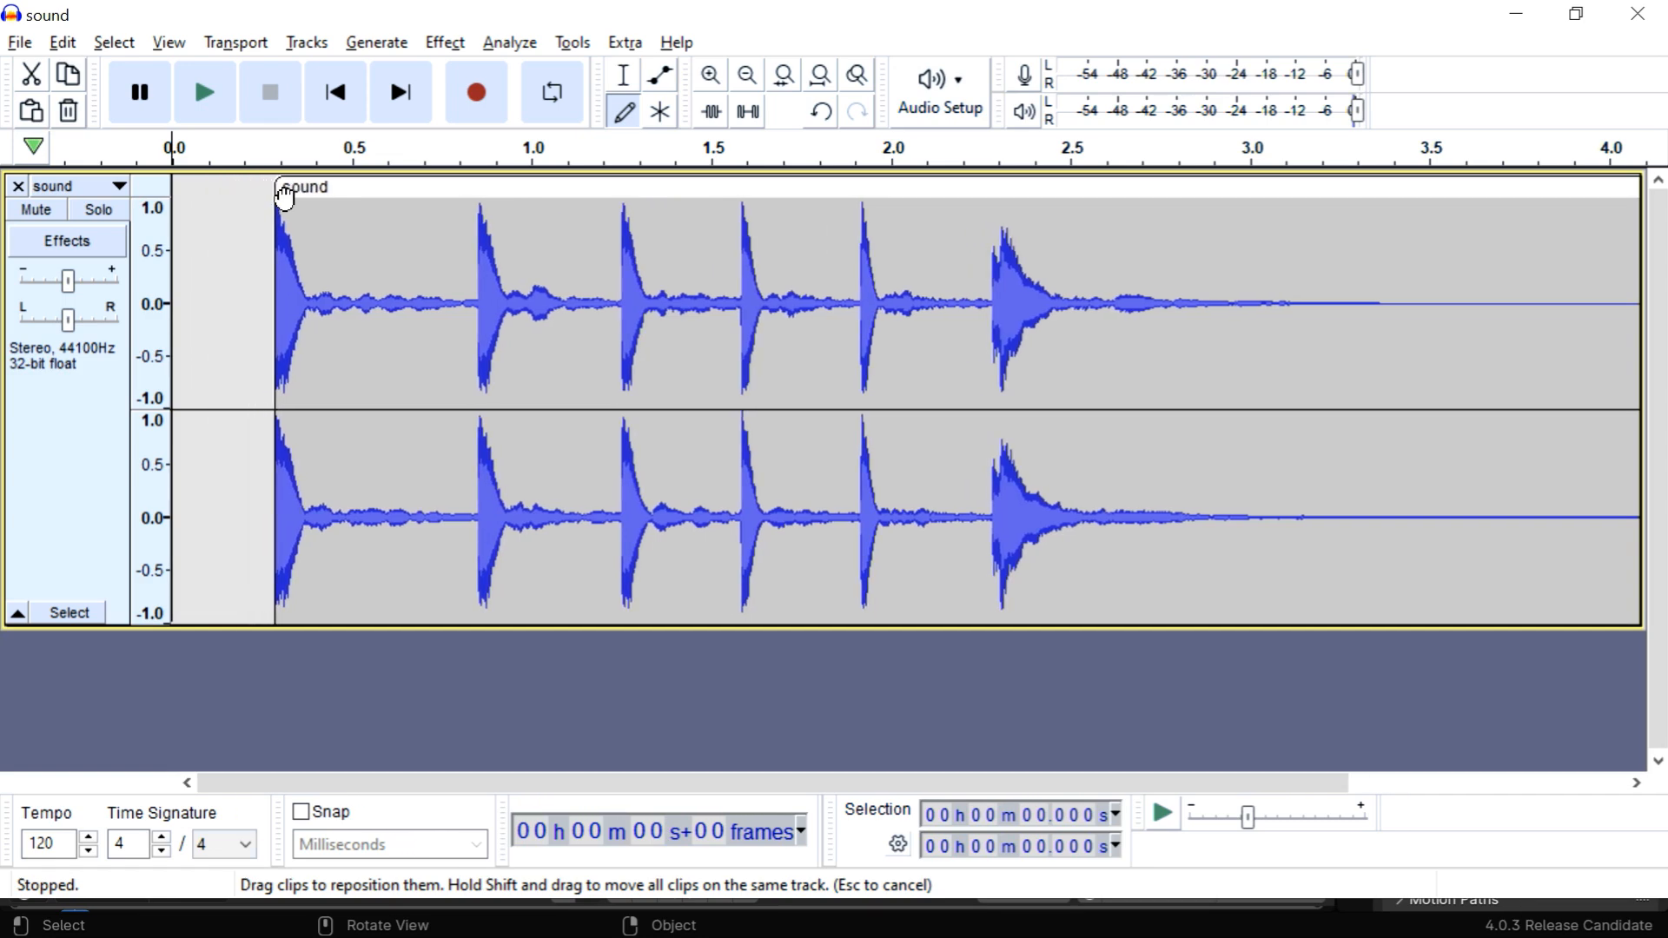
left_click(205, 91)
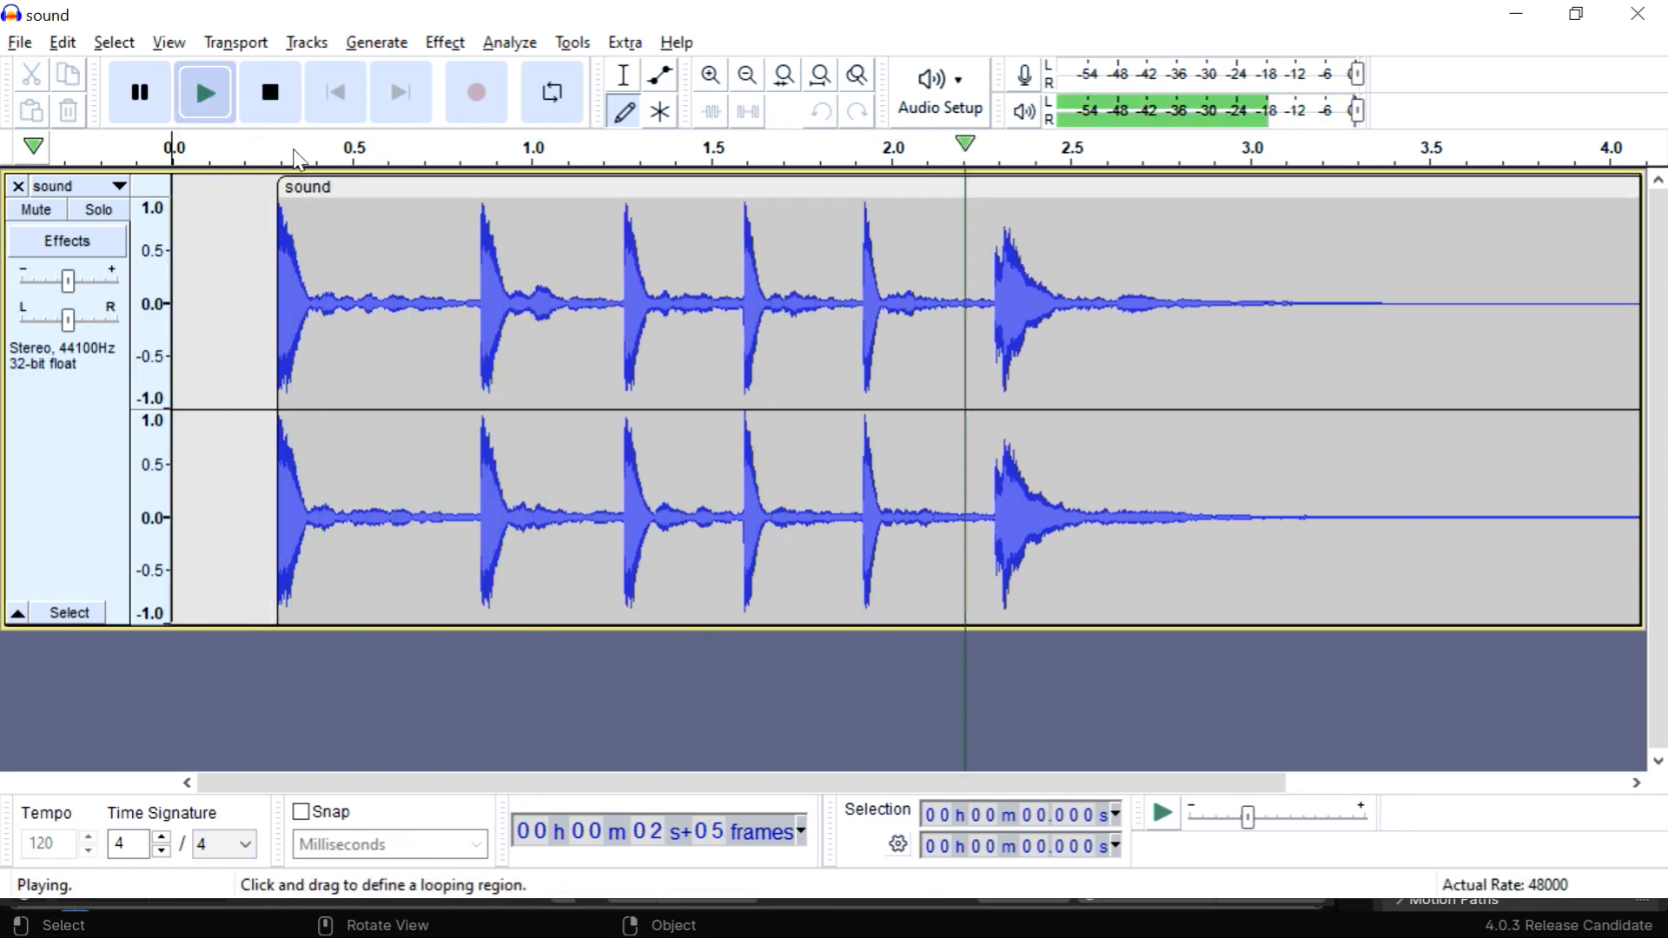
left_click(270, 91)
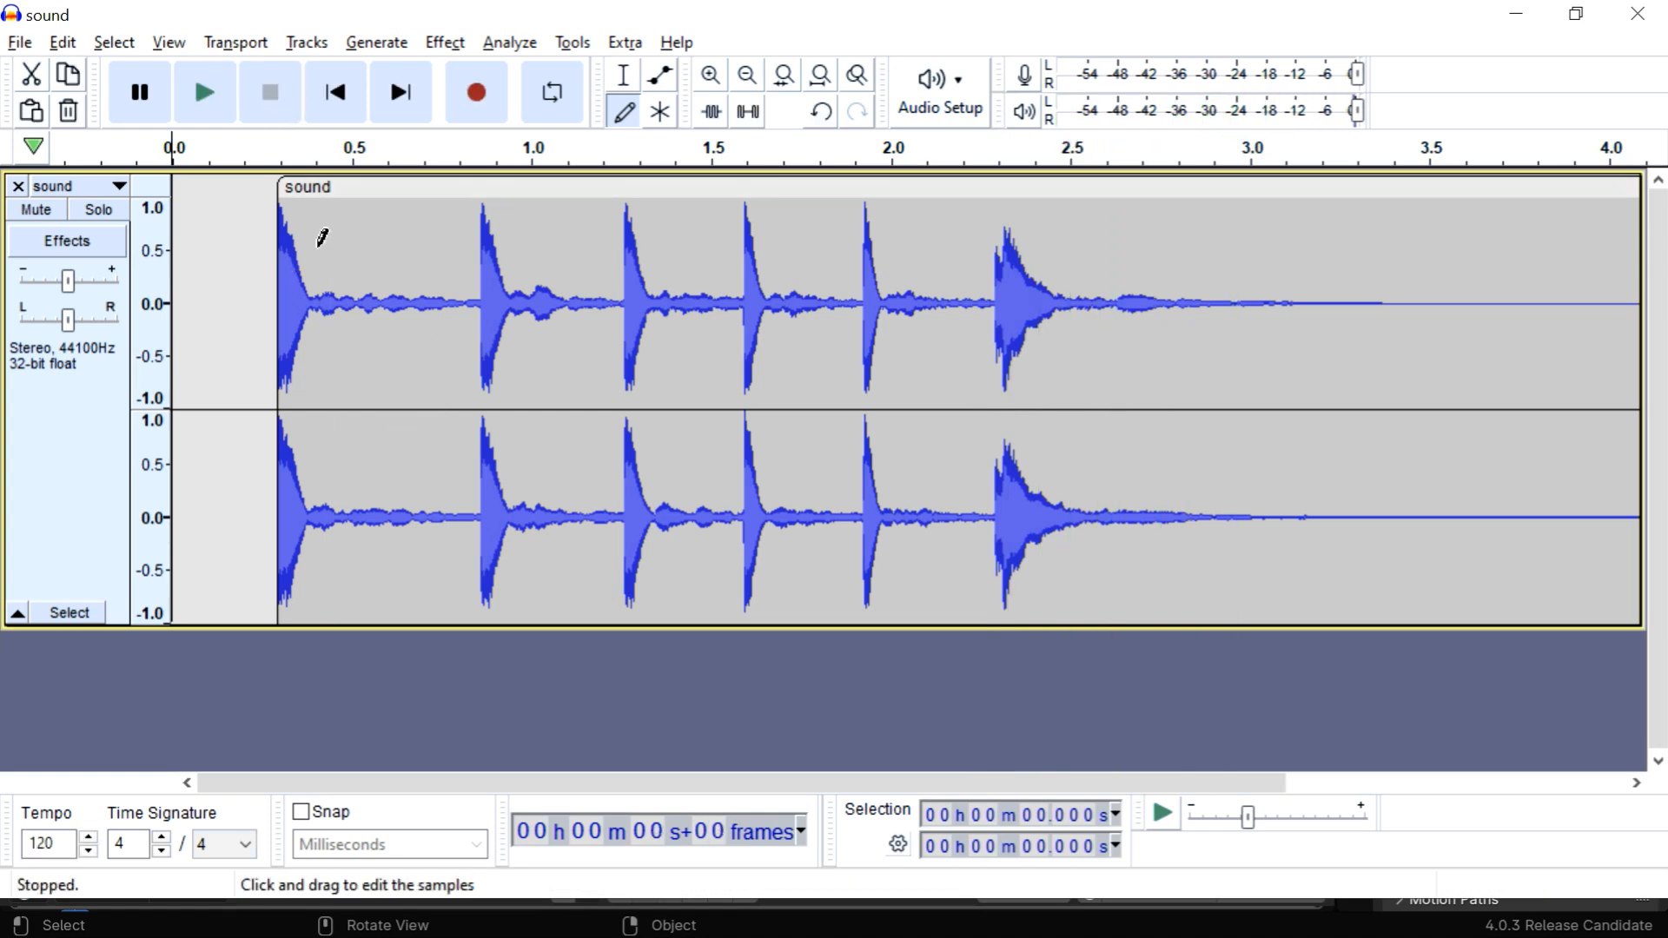
left_click(17, 41)
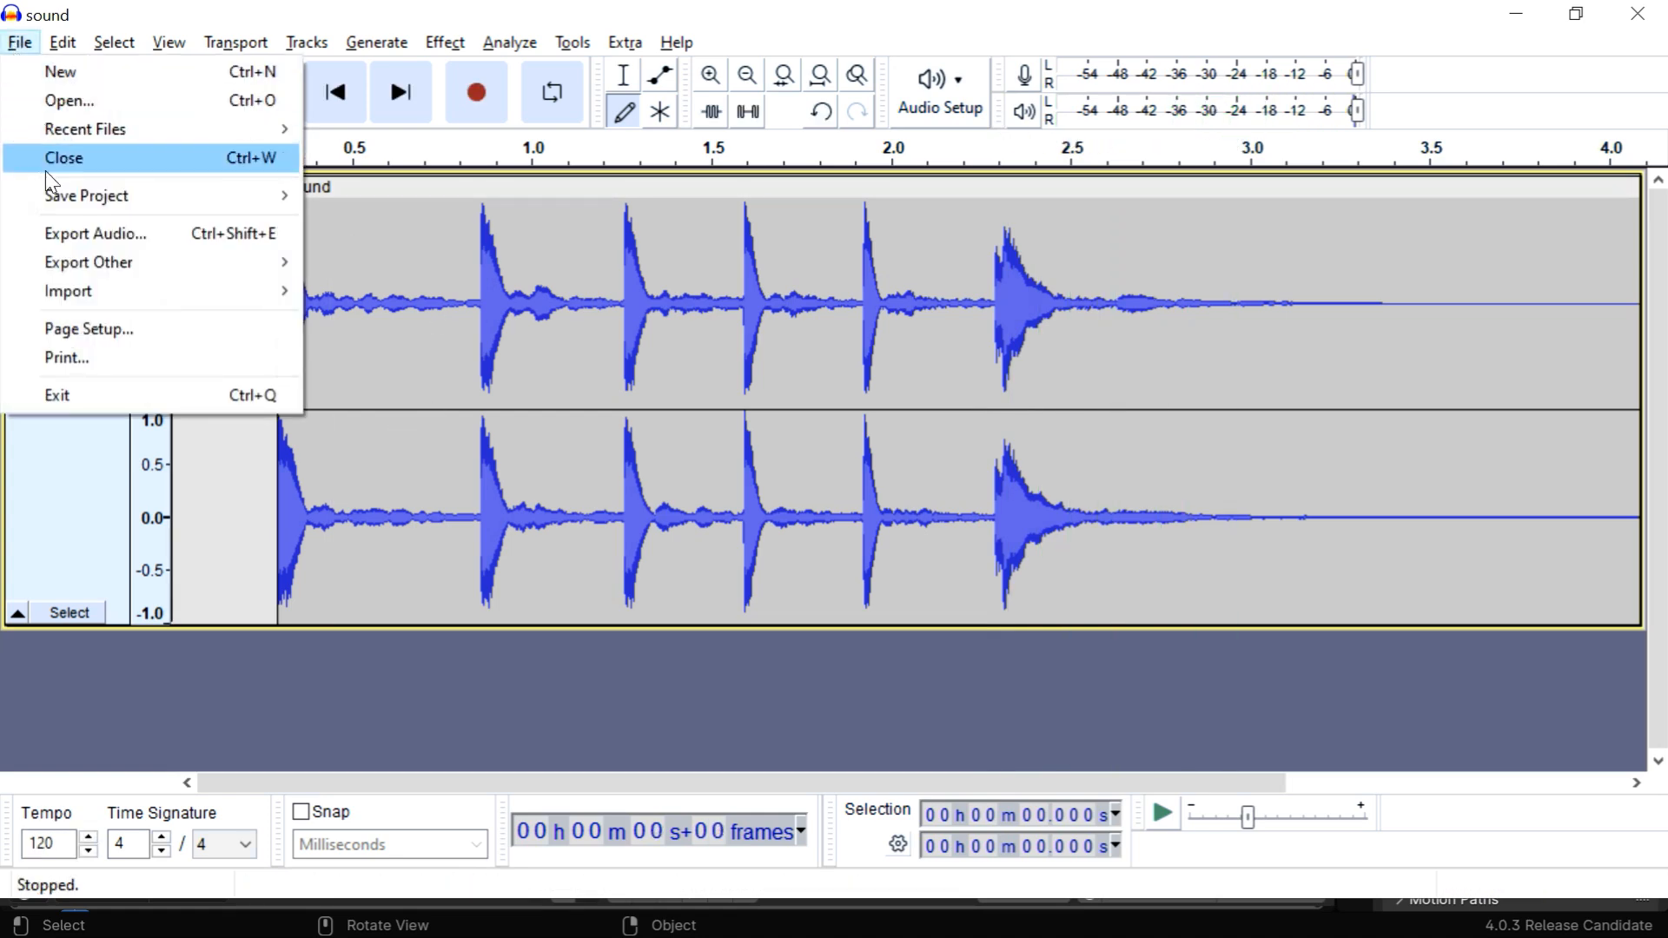